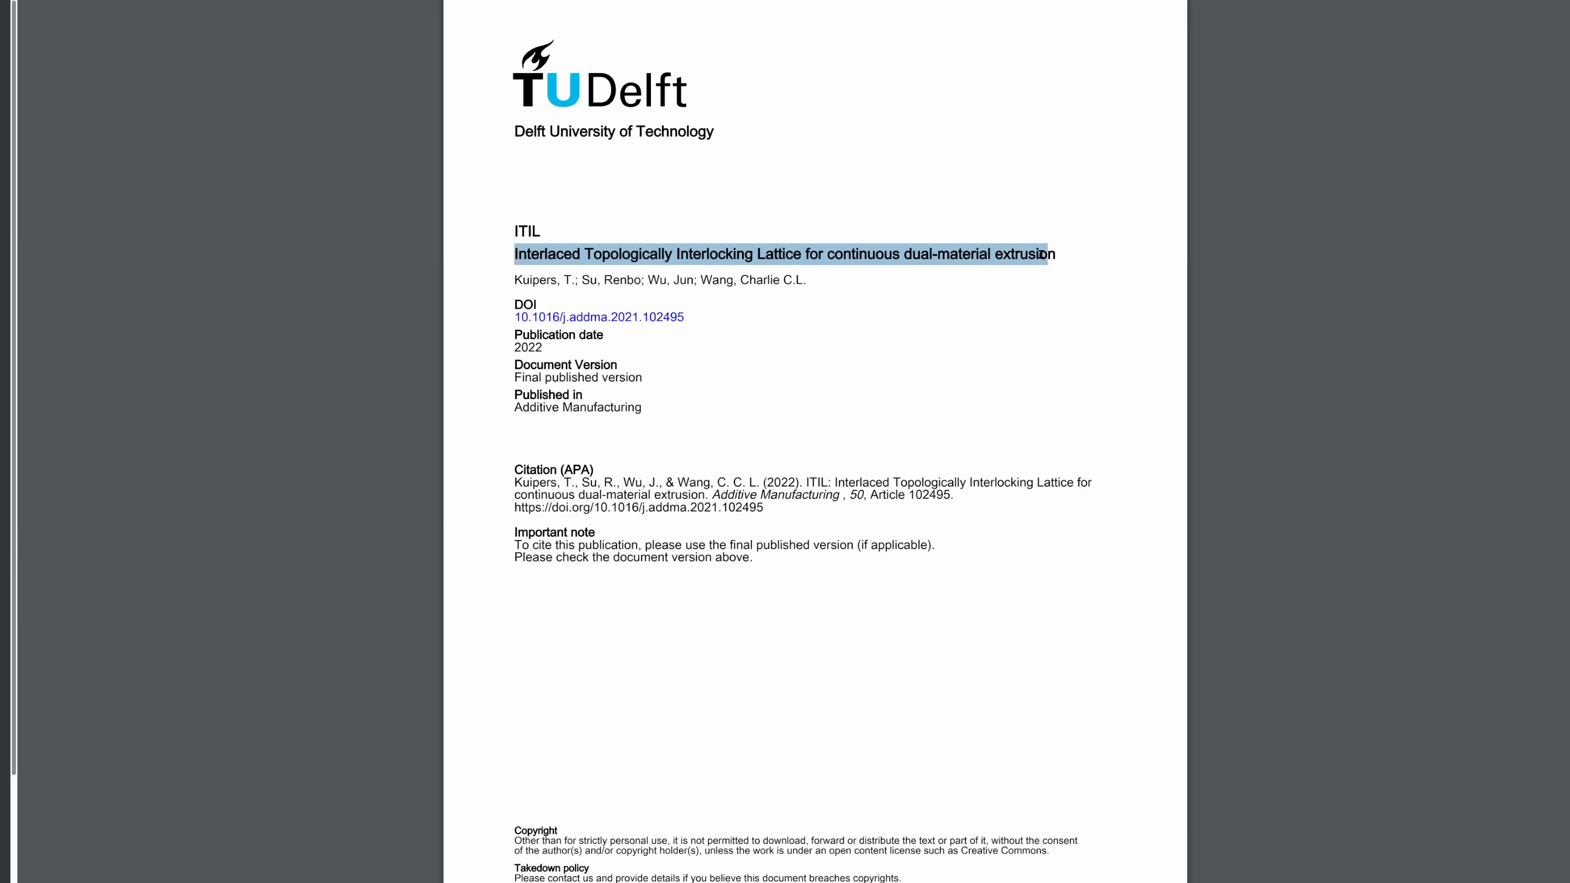
Scroll the 2.9.1-alpha1 release notes down to 'Multi-material interlocking #11588'.
left_click(784, 368)
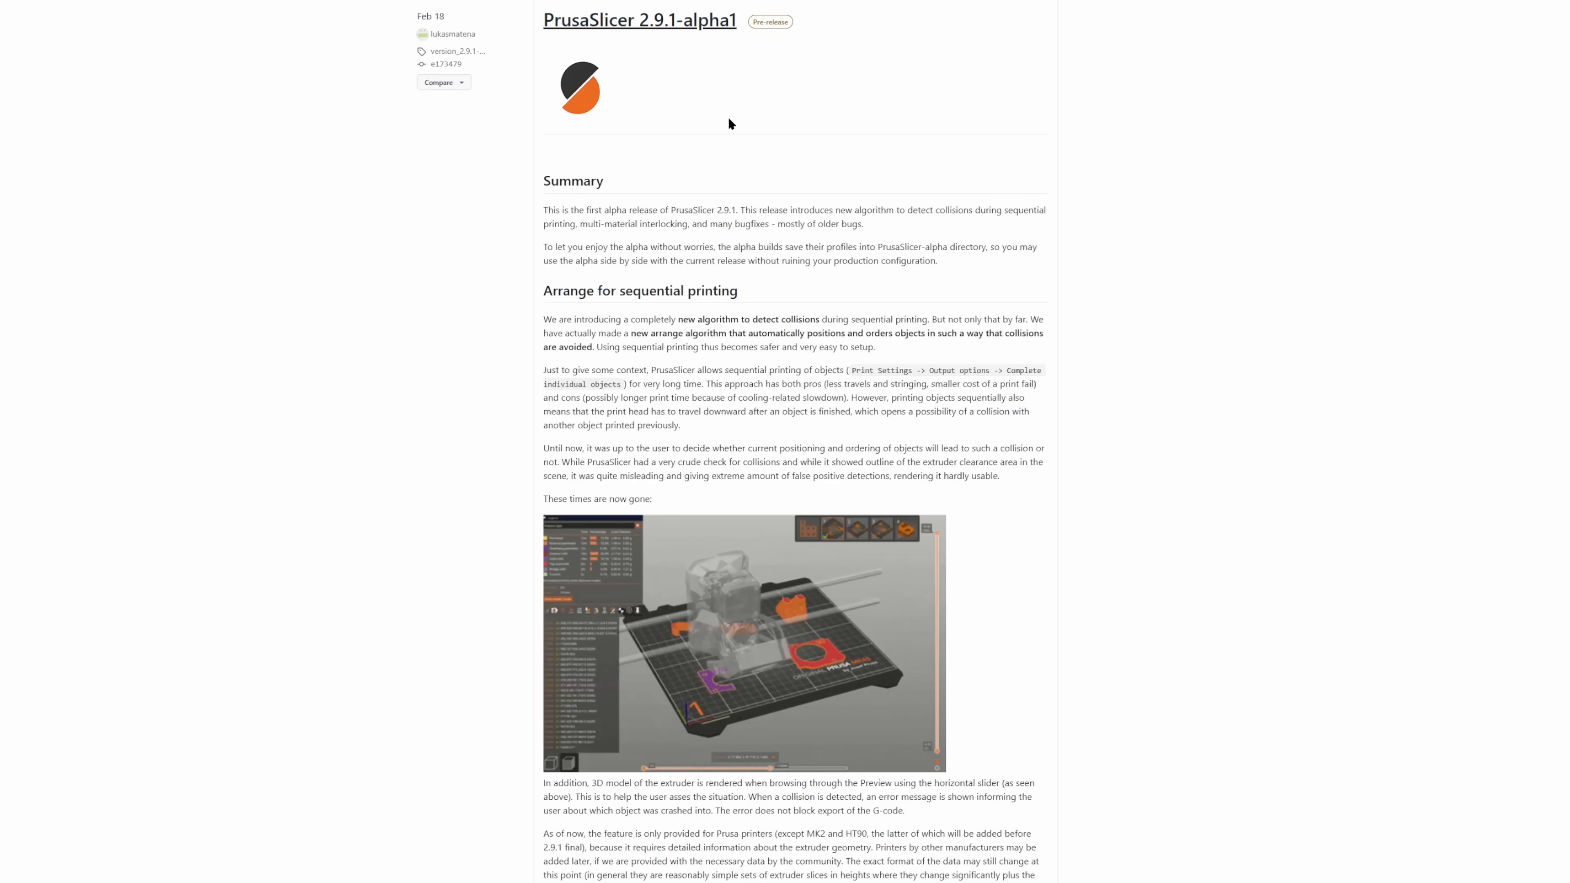
scroll("down", 3)
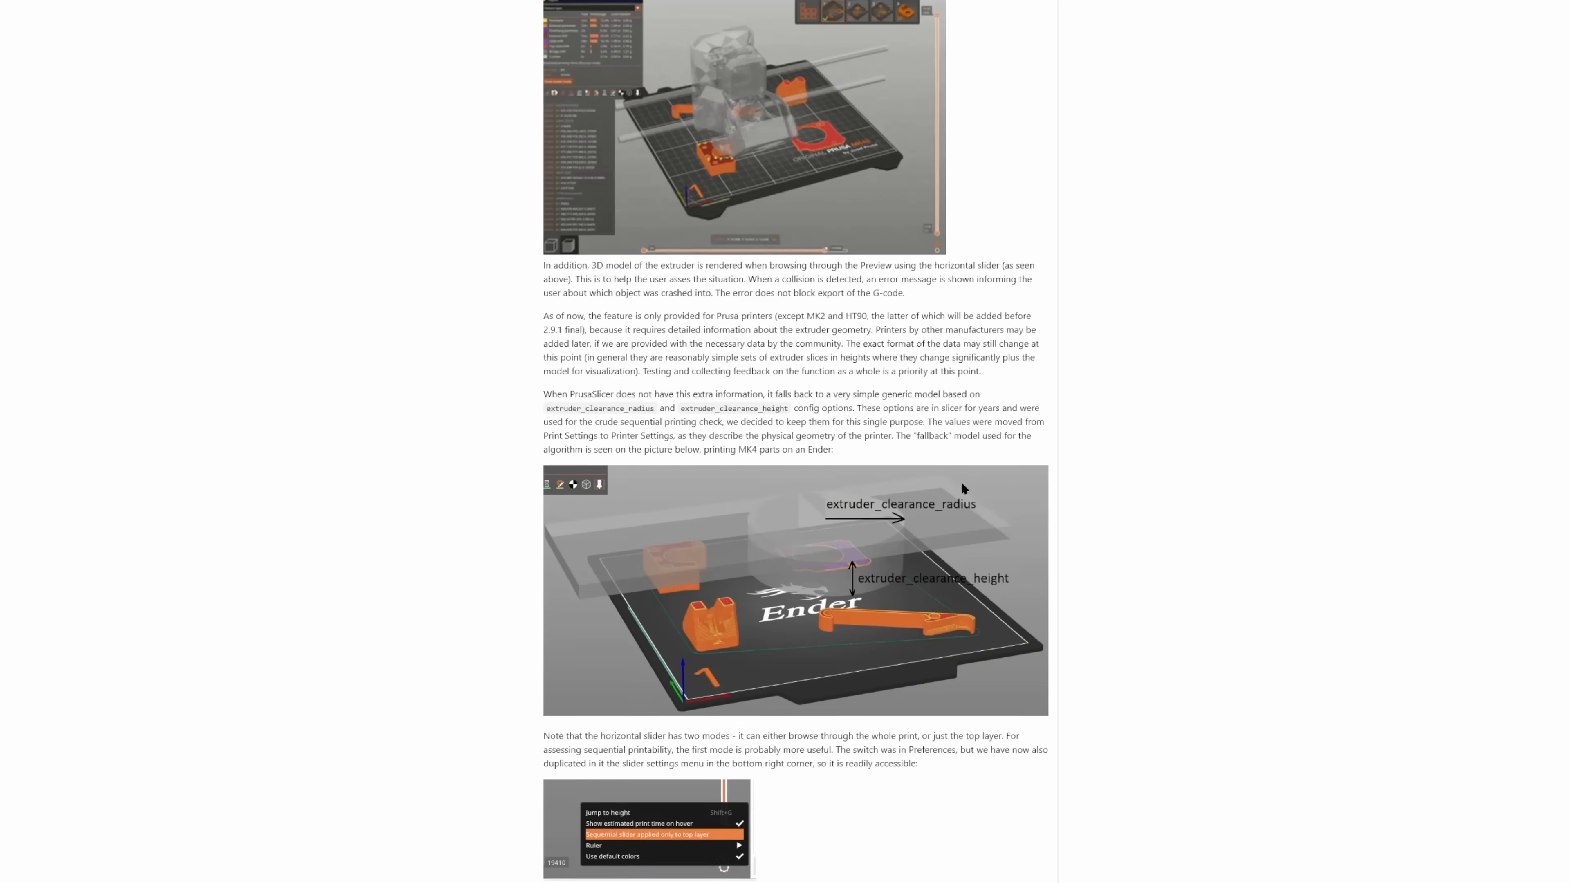
scroll("down", 3)
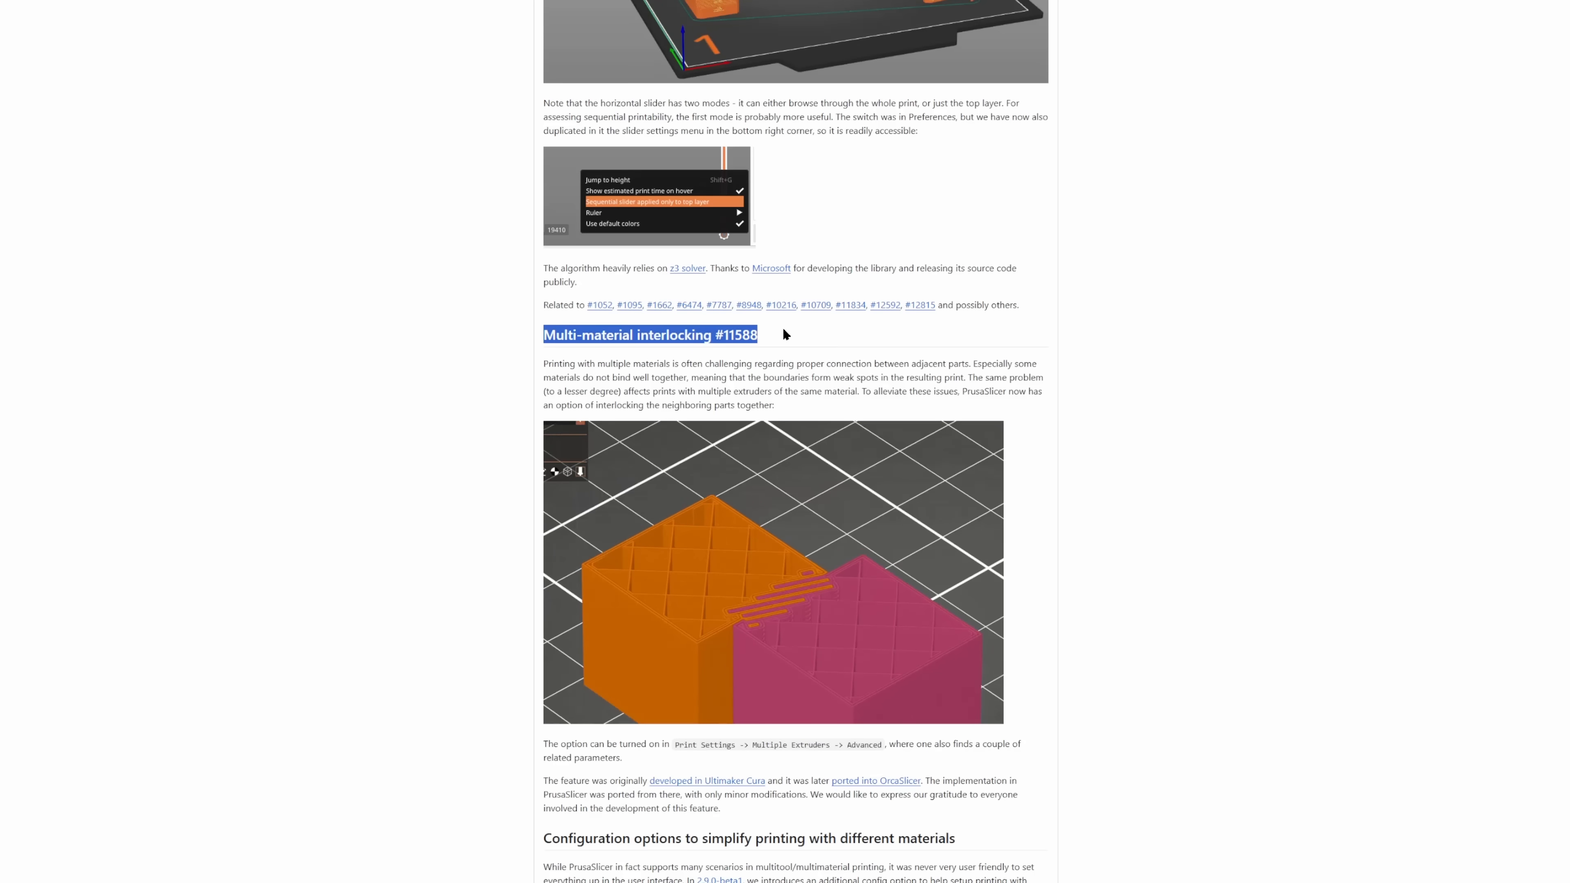
scroll("down", 3)
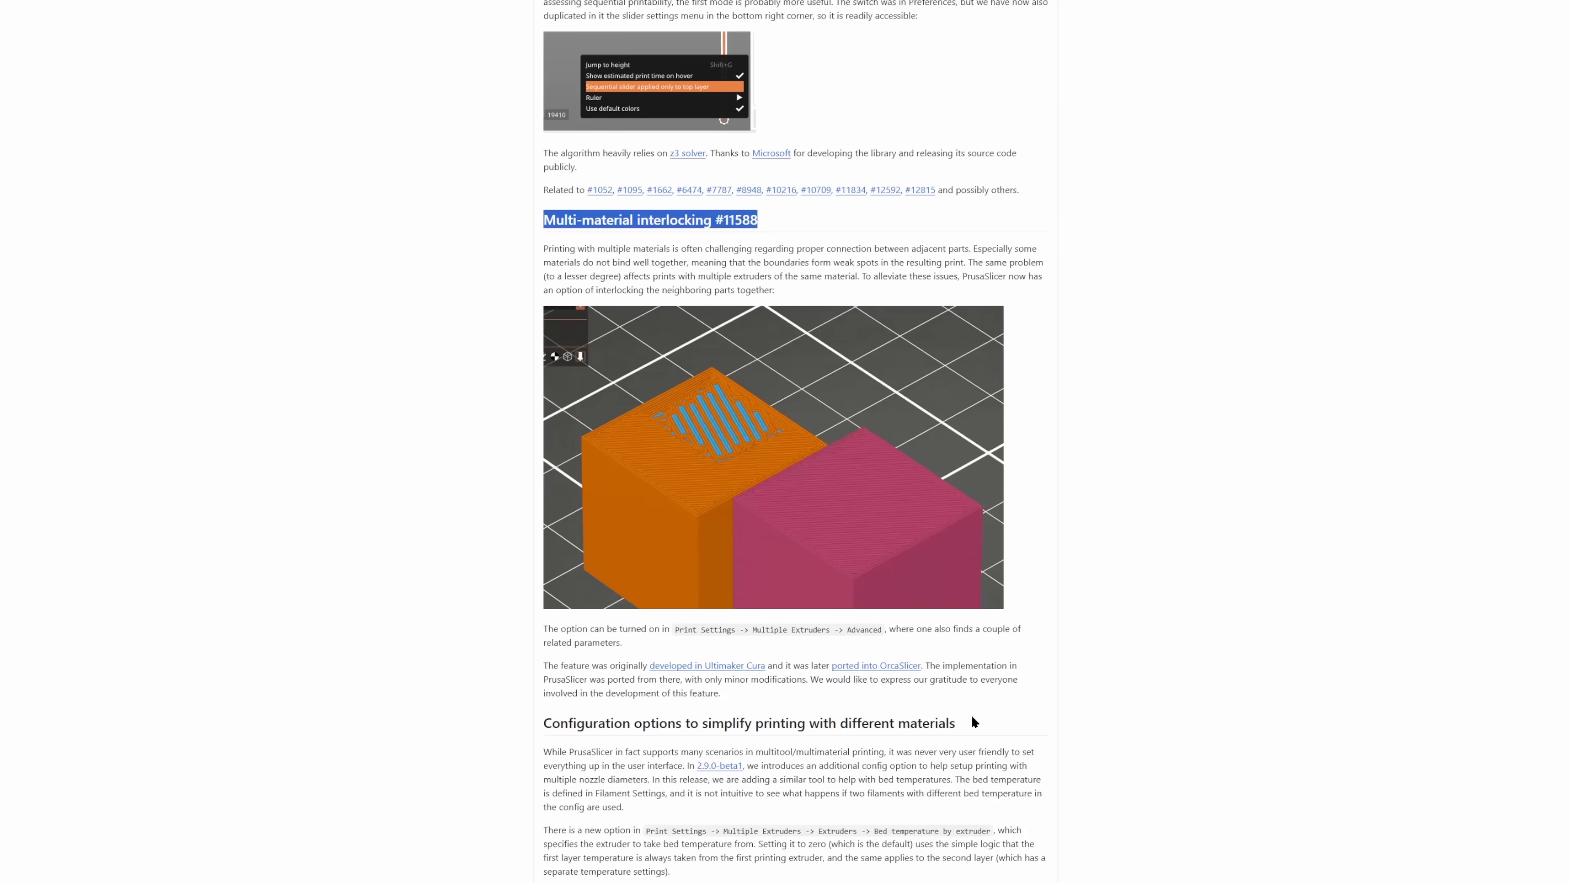
mouse_move(875, 666)
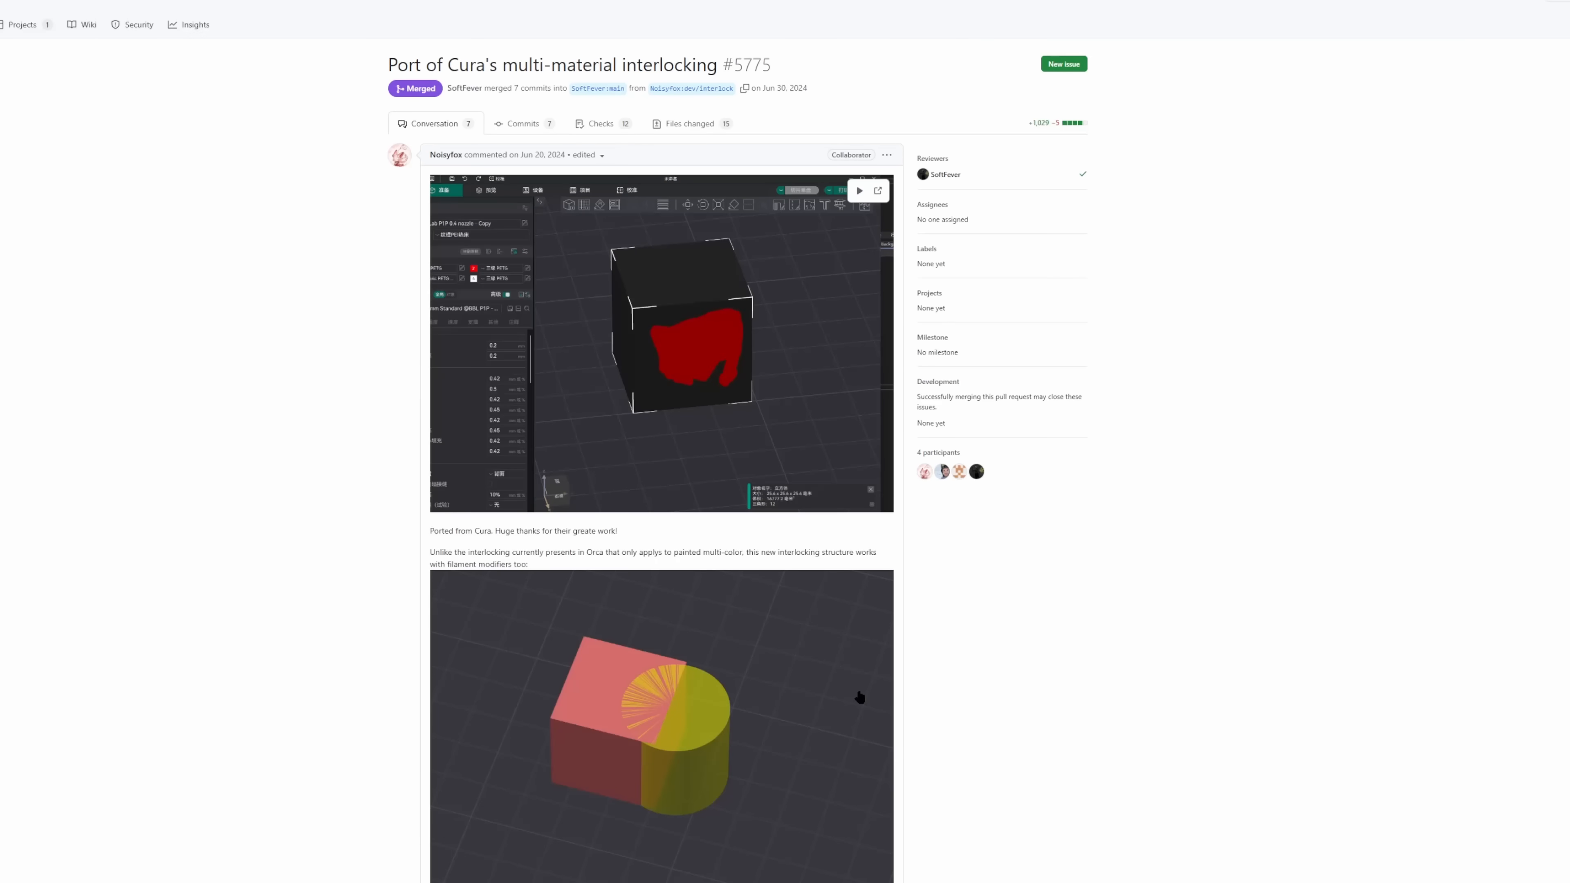
Read through the OrcaSlicer interlocking pull request, then switch back to the ITIL paper PDF.
scroll("down", 3)
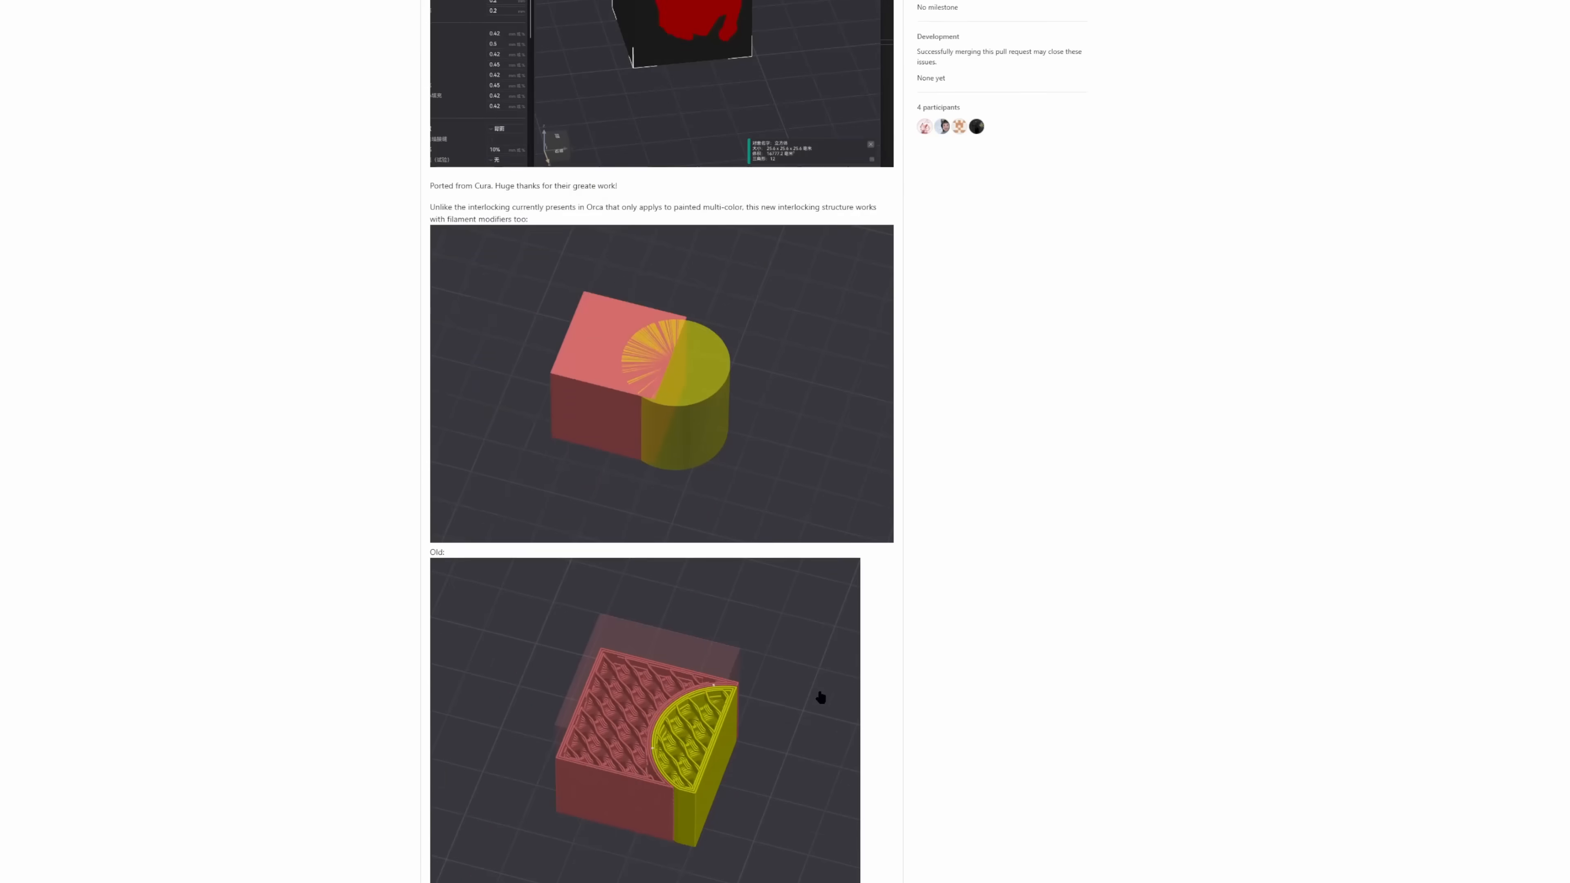
scroll("down", 3)
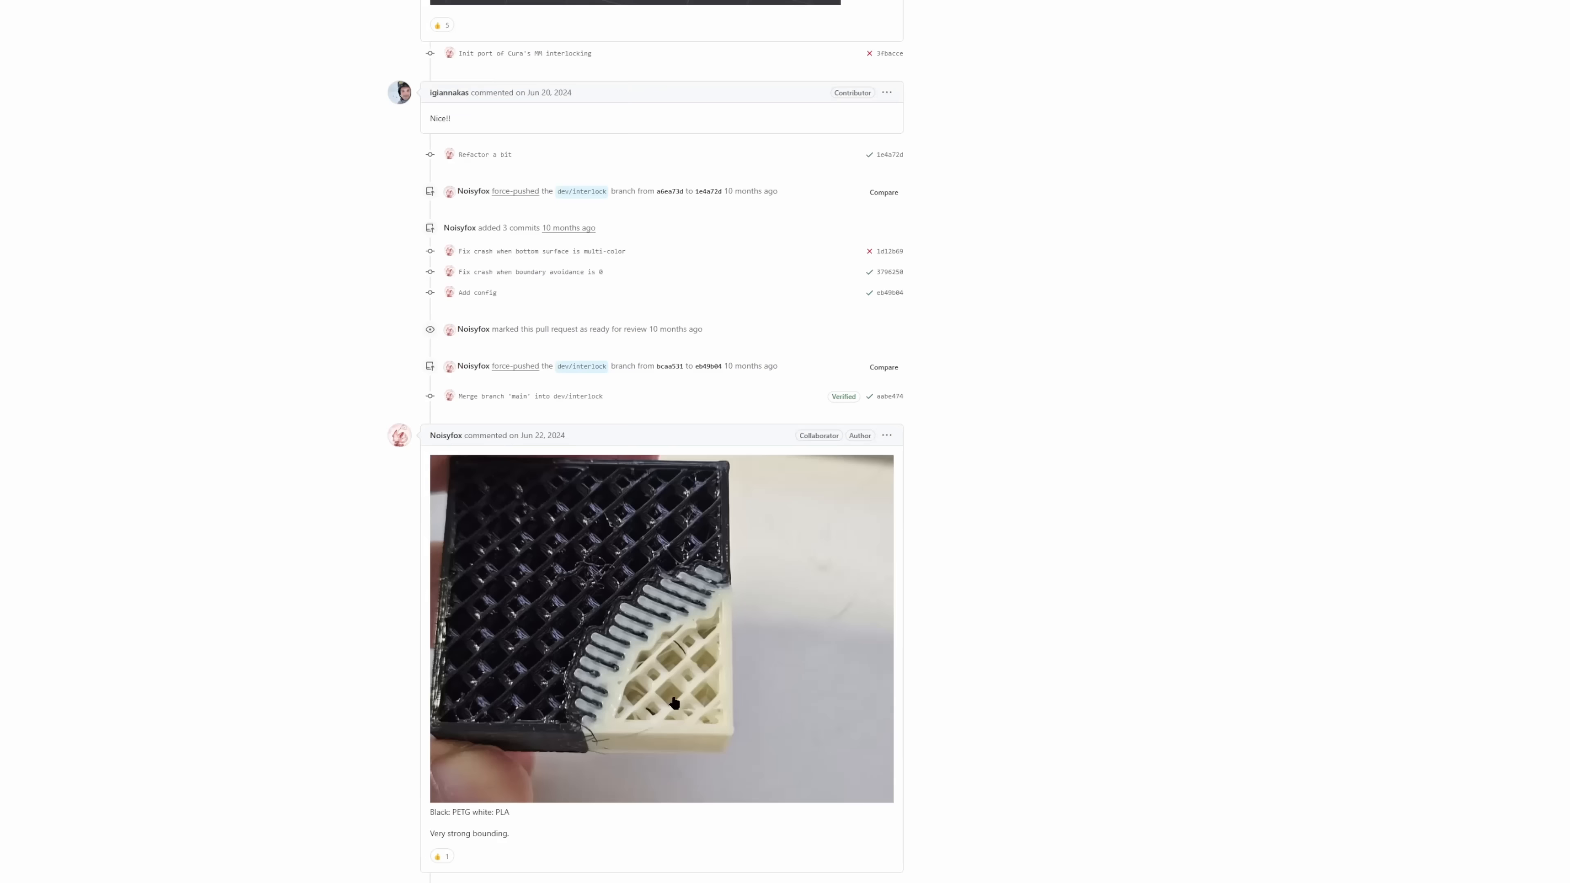
scroll("down", 3)
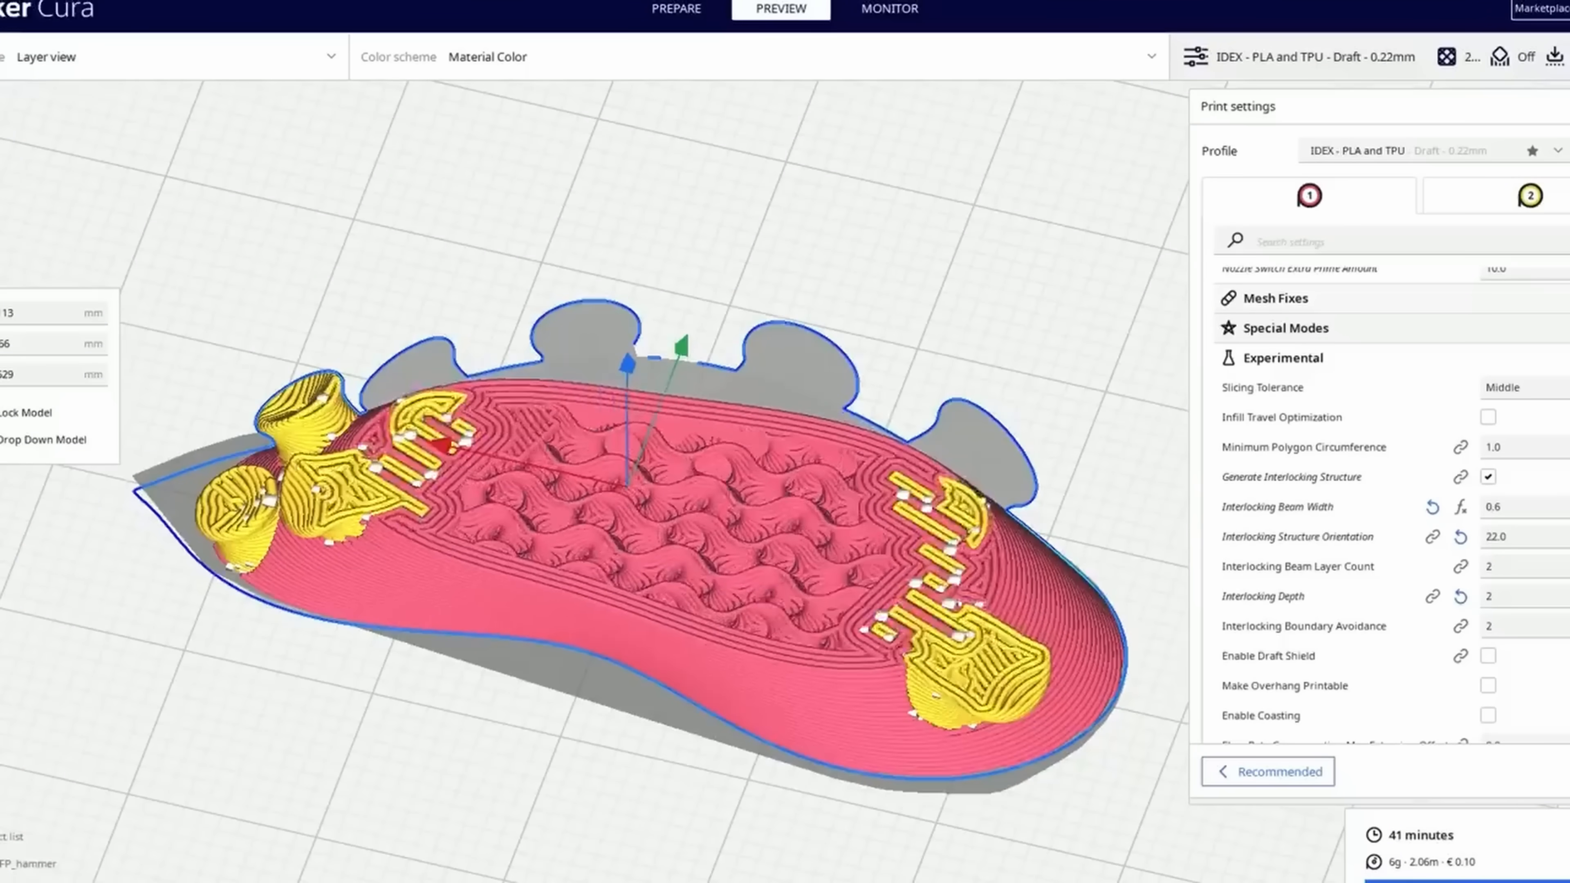
key("alt+tab")
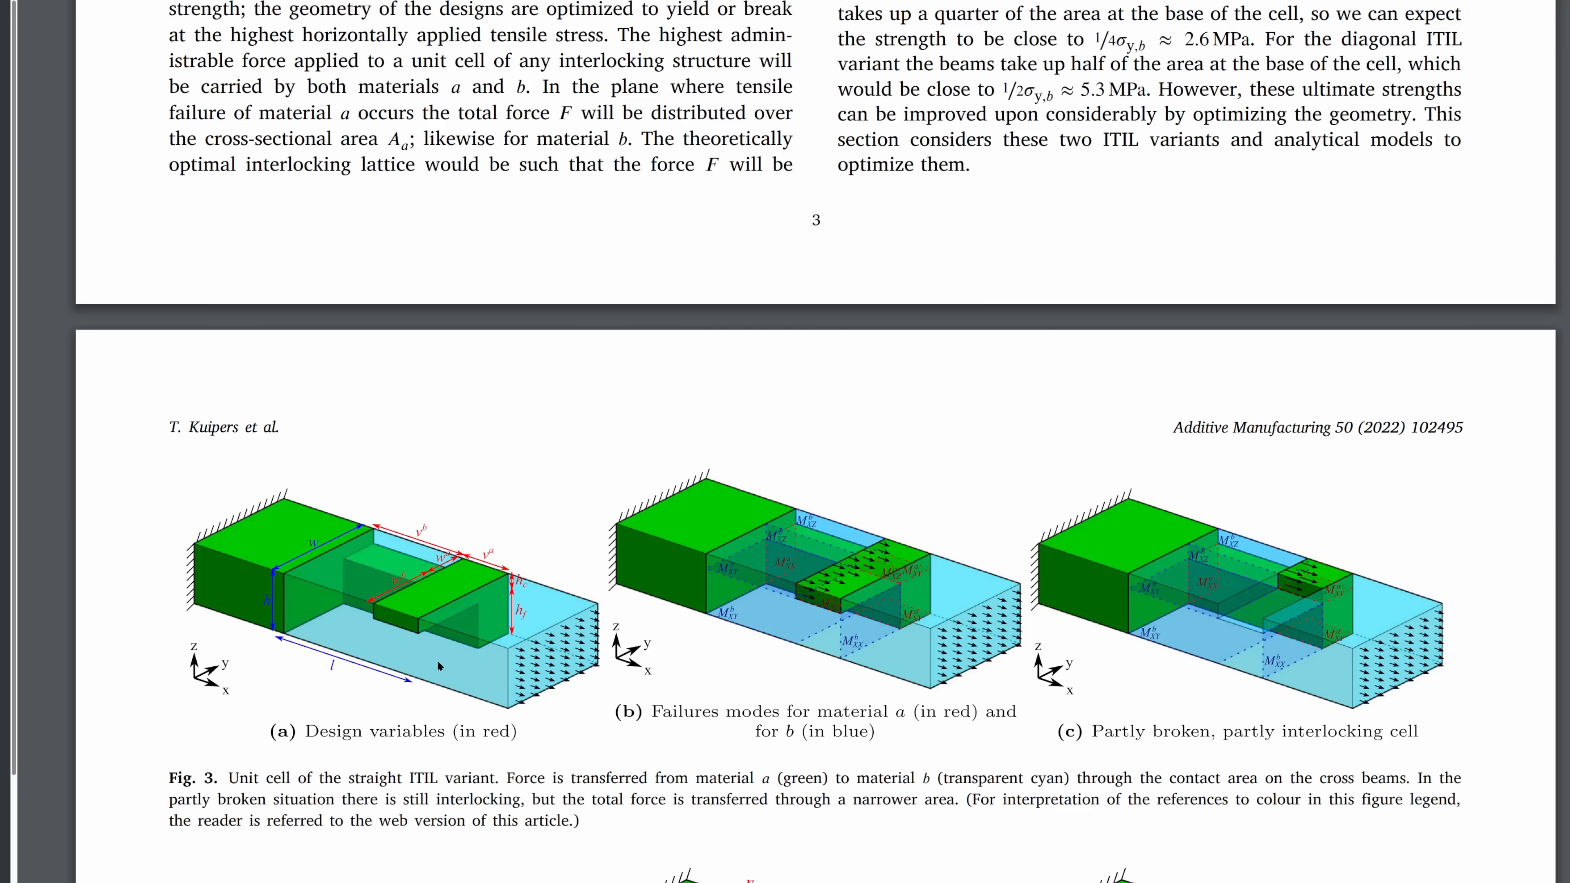
mouse_move(361, 637)
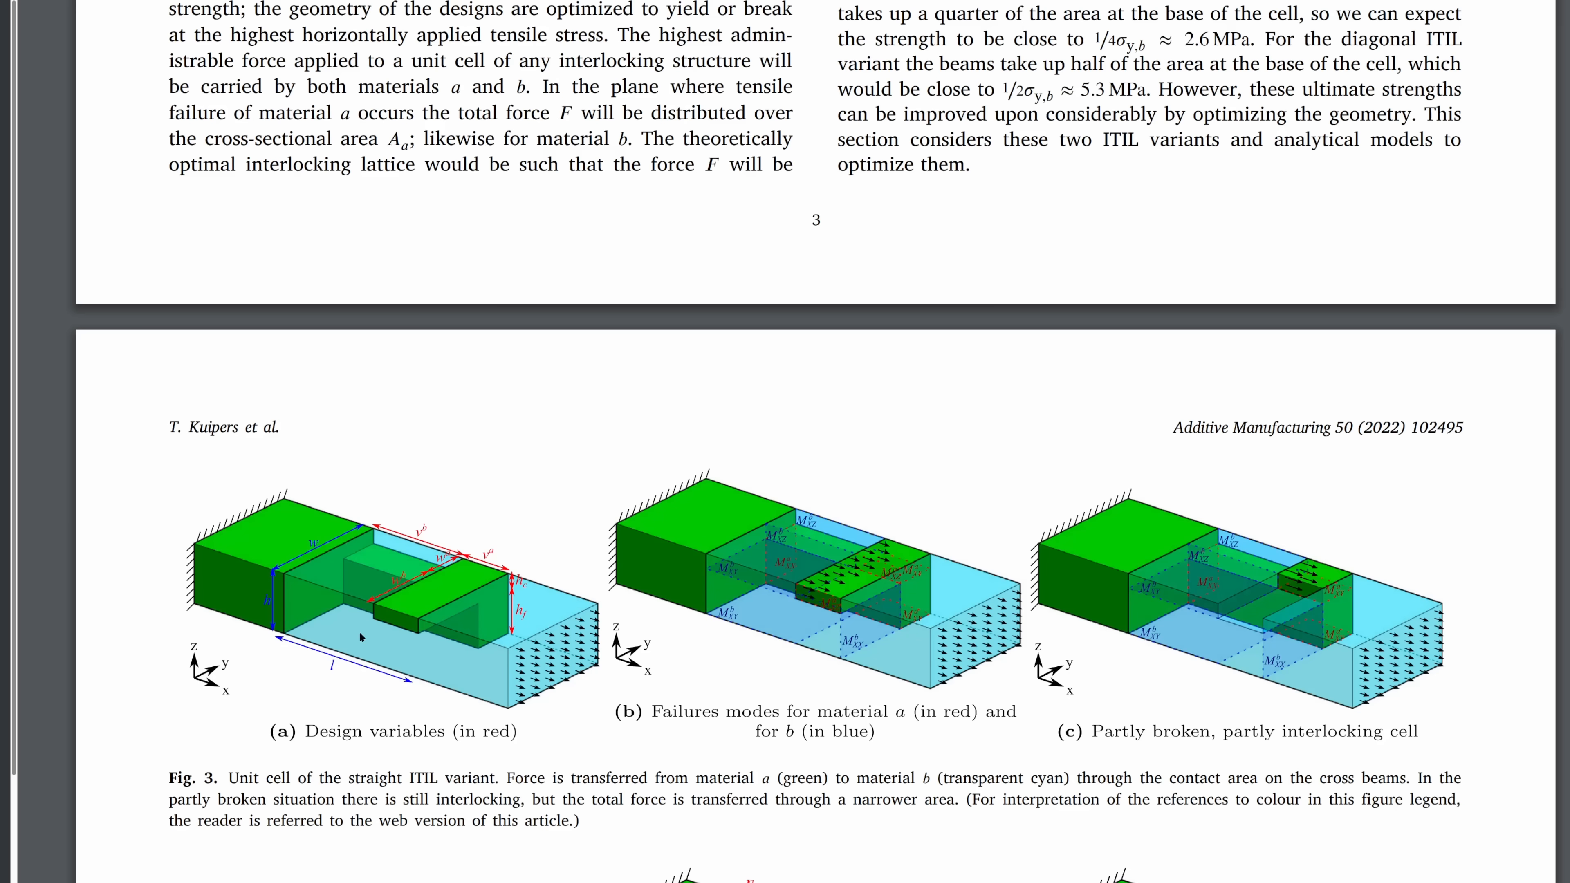
mouse_move(509, 722)
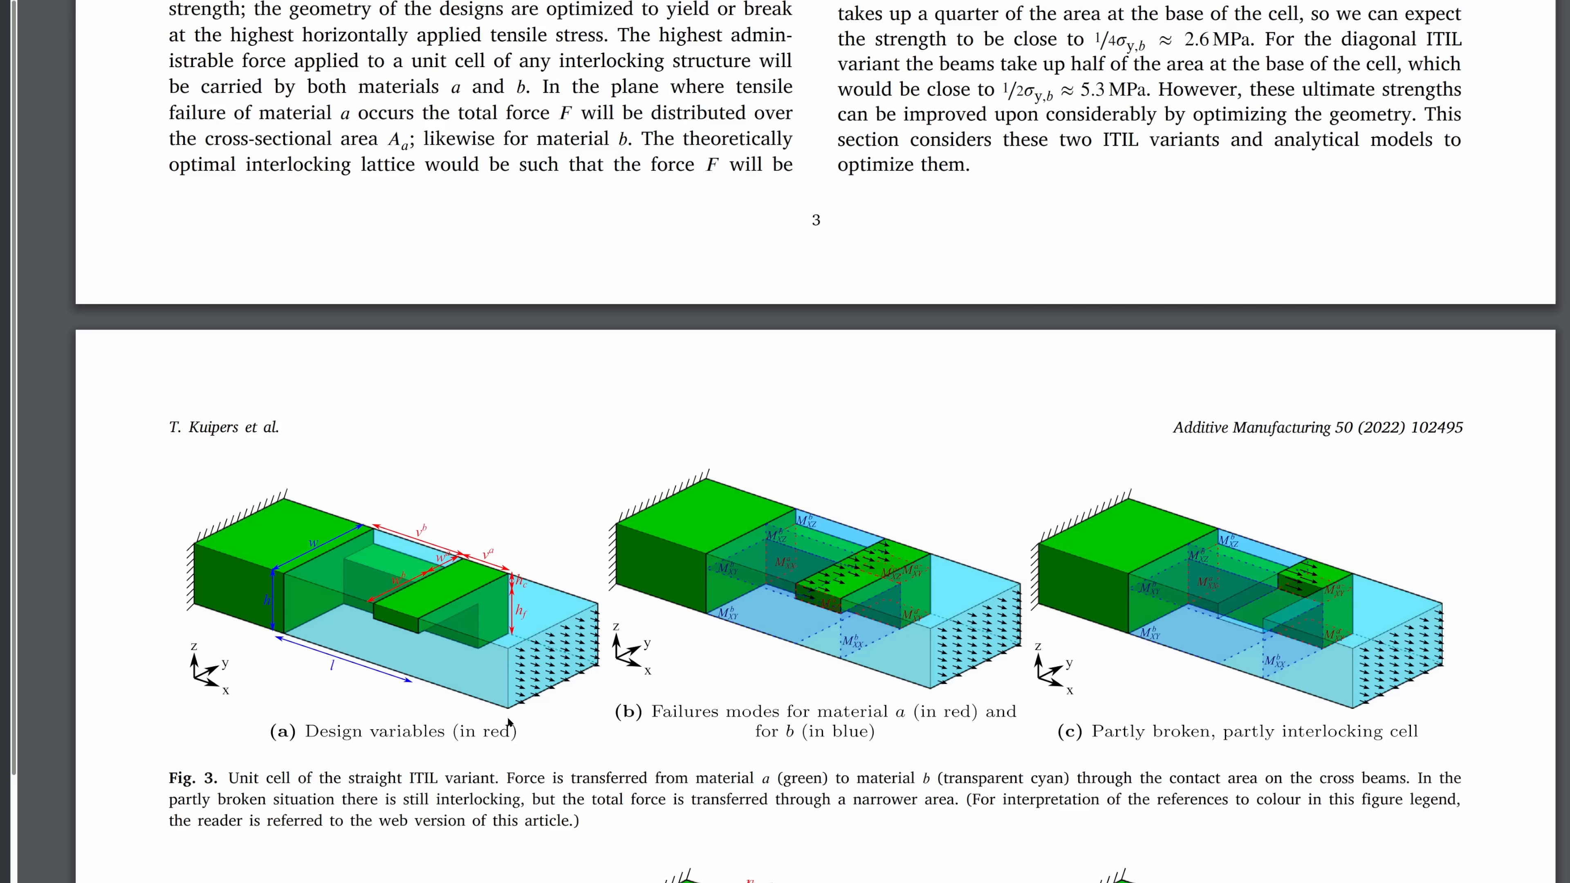
mouse_move(375, 767)
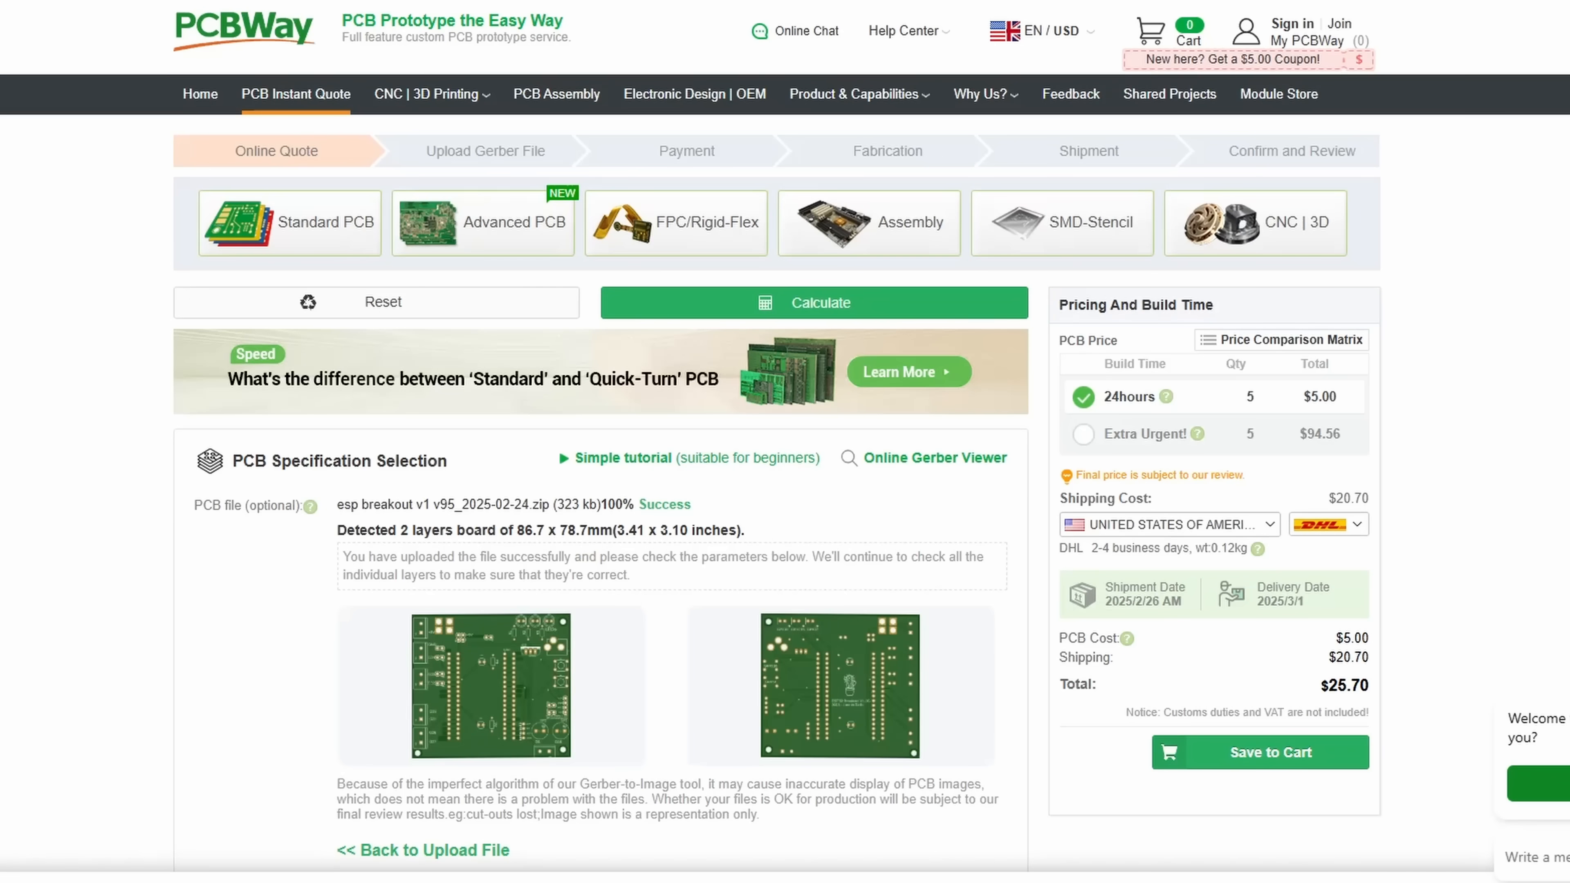
mouse_move(763, 551)
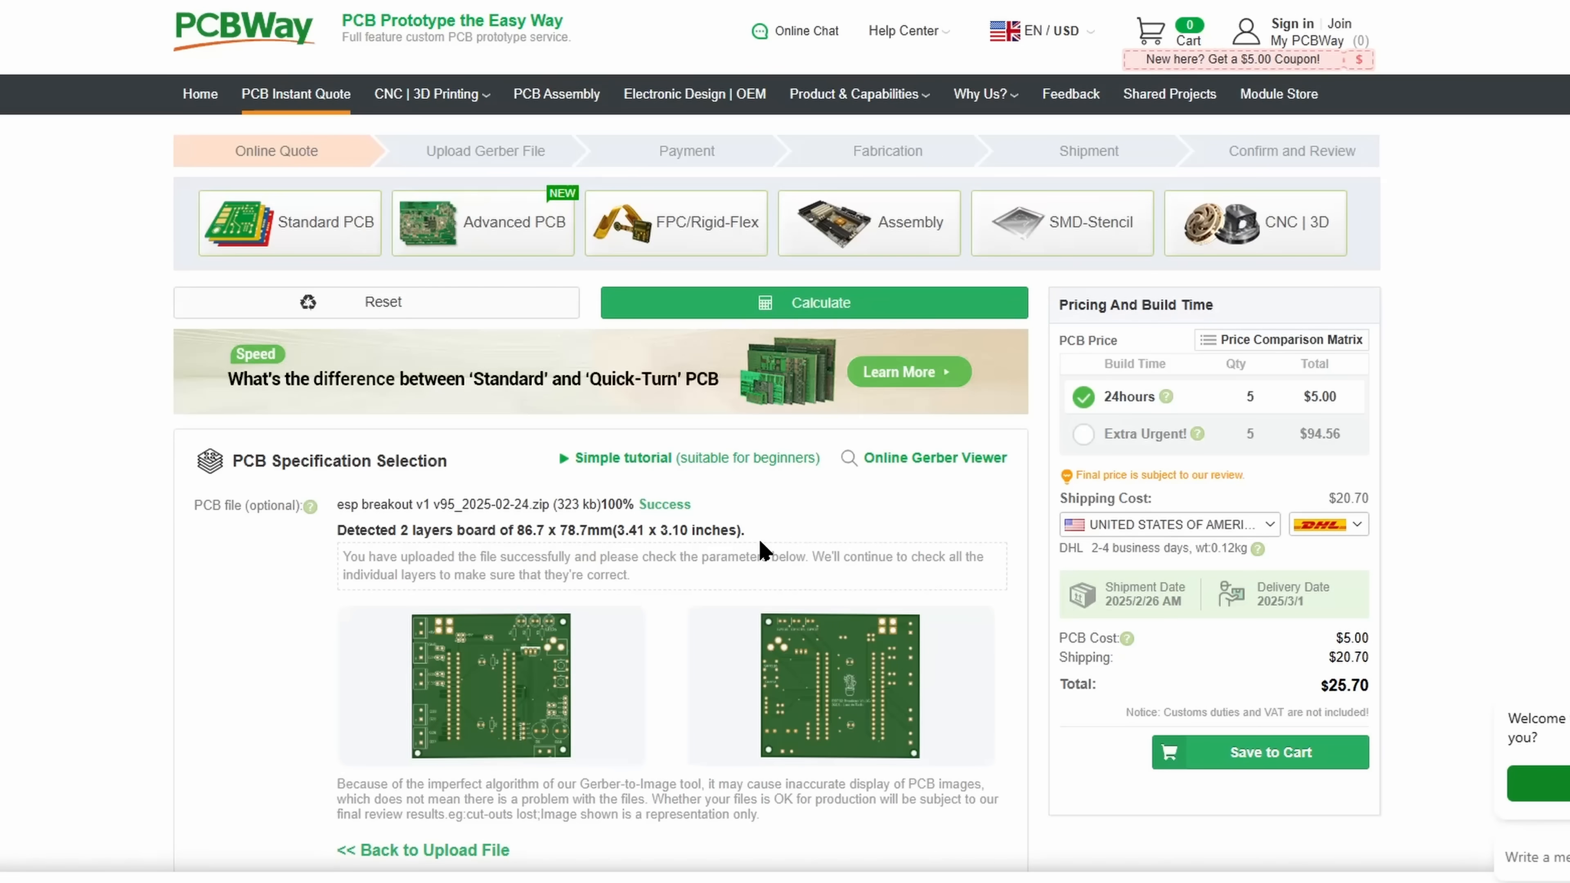
scroll("down", 3)
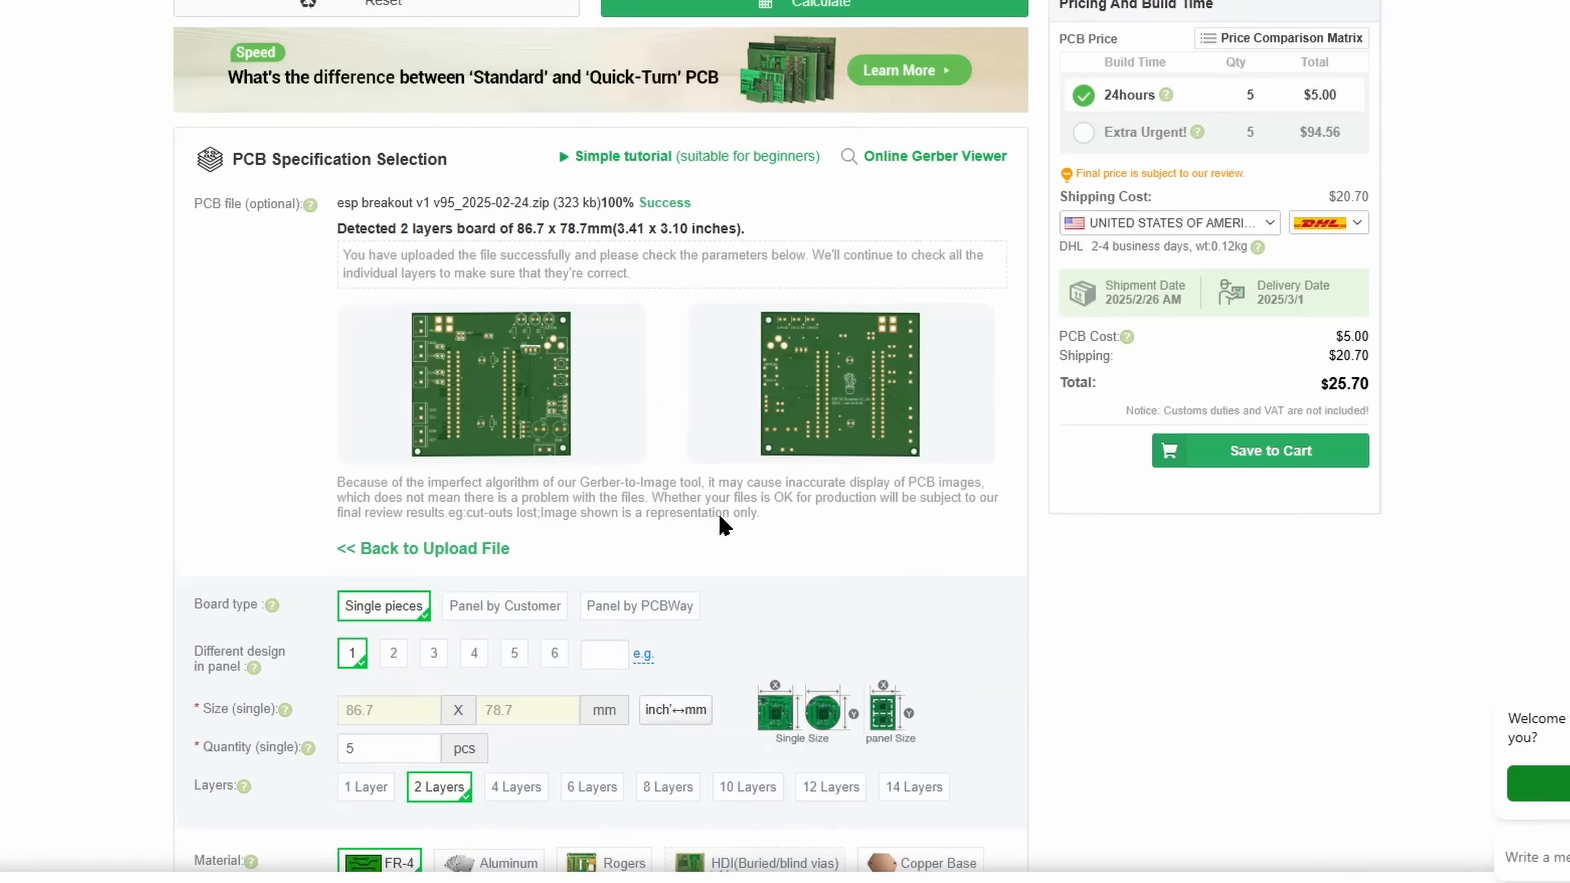
scroll("down", 3)
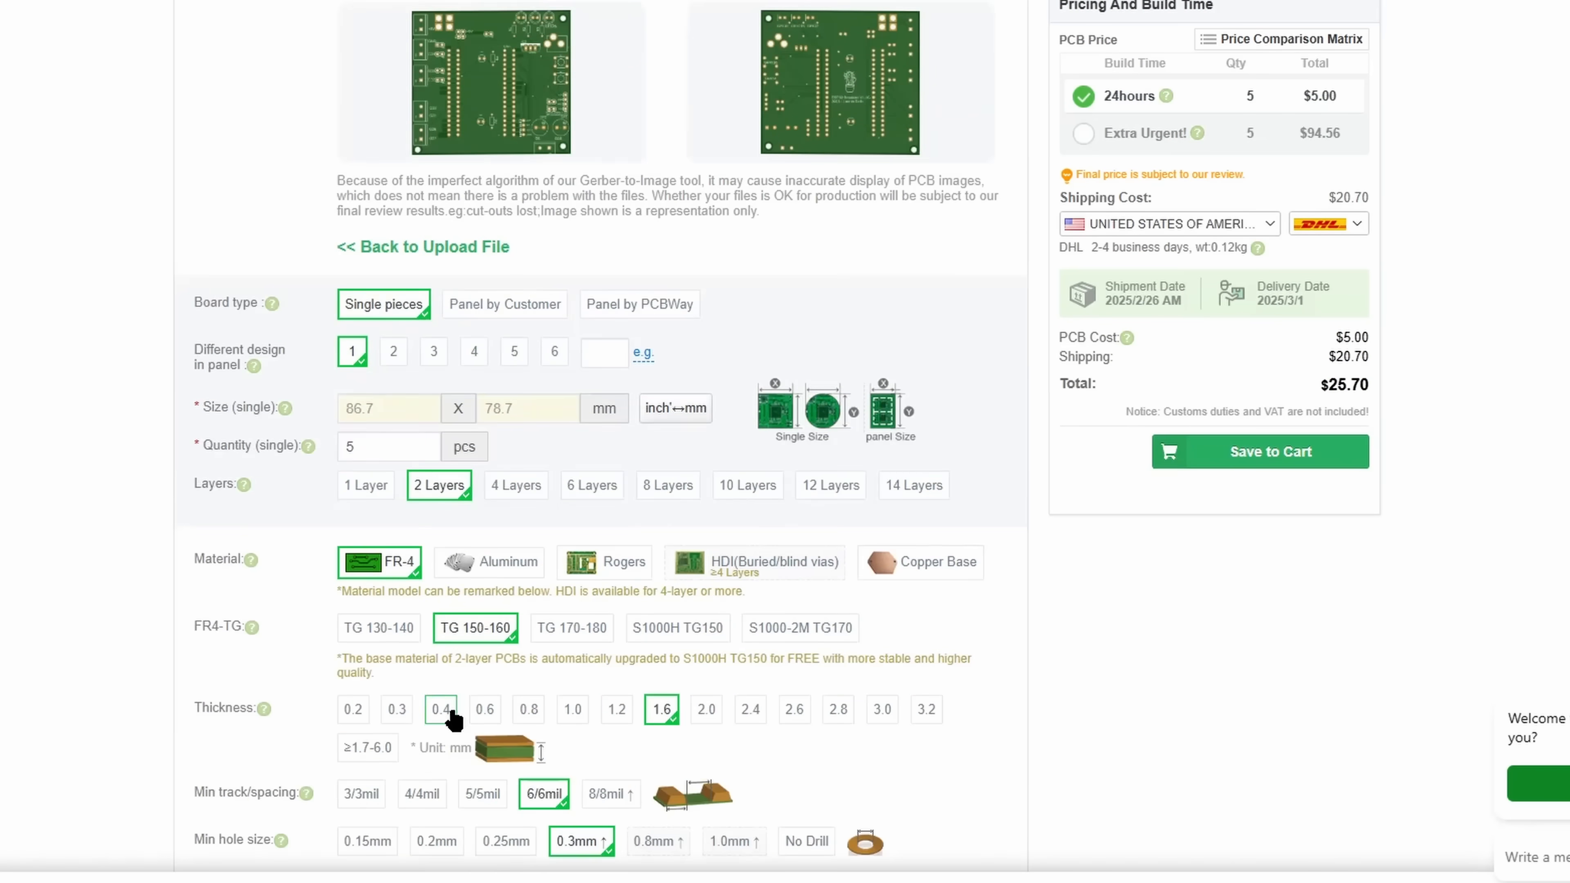
scroll("down", 3)
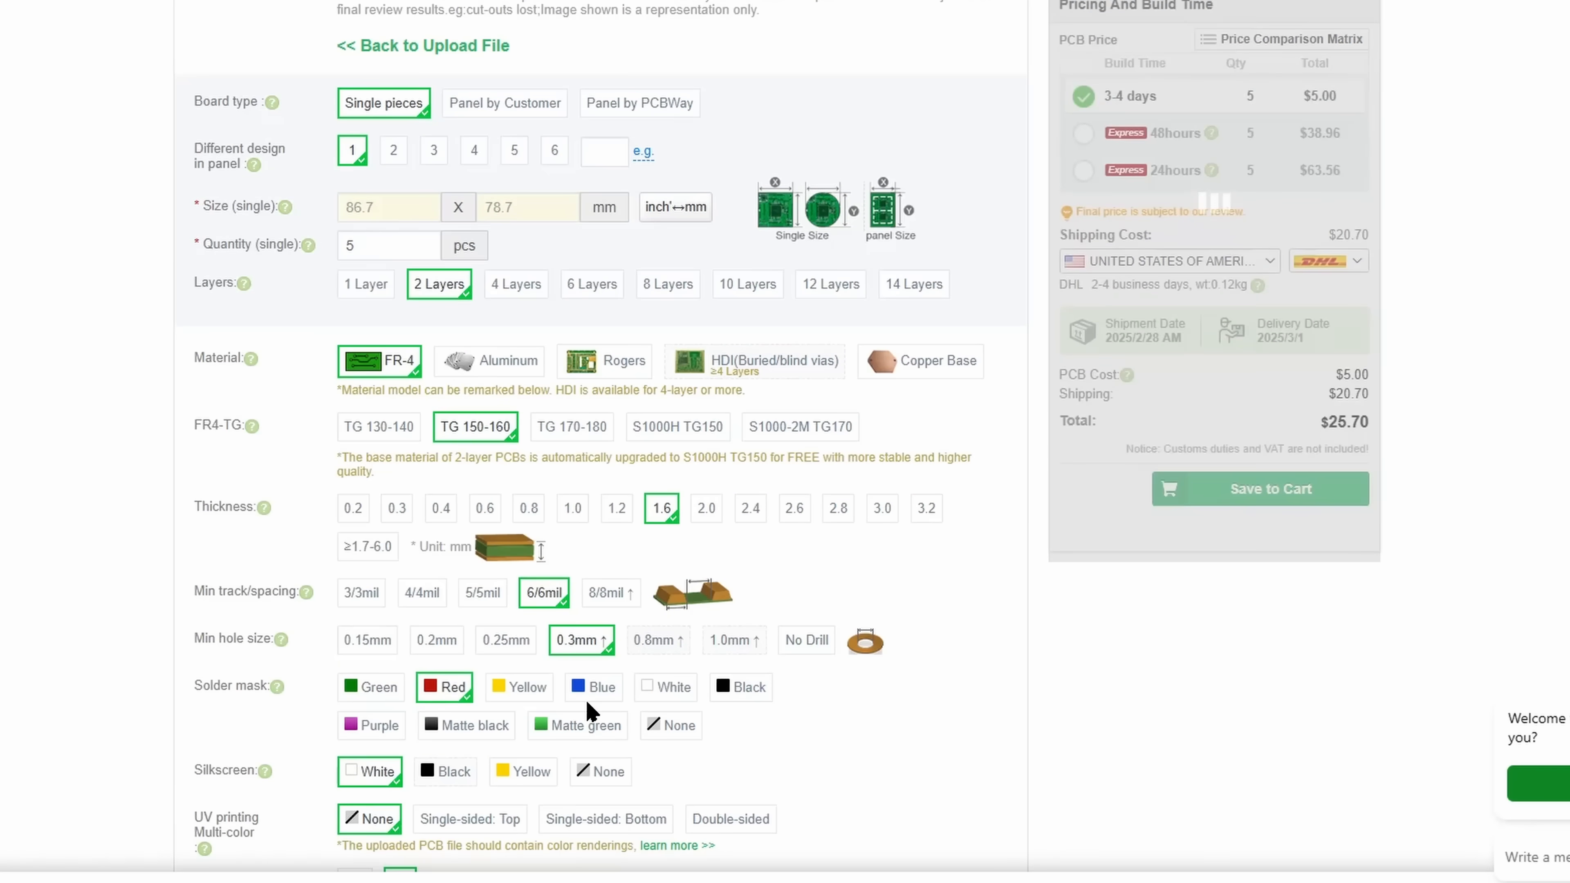
scroll("up", 3)
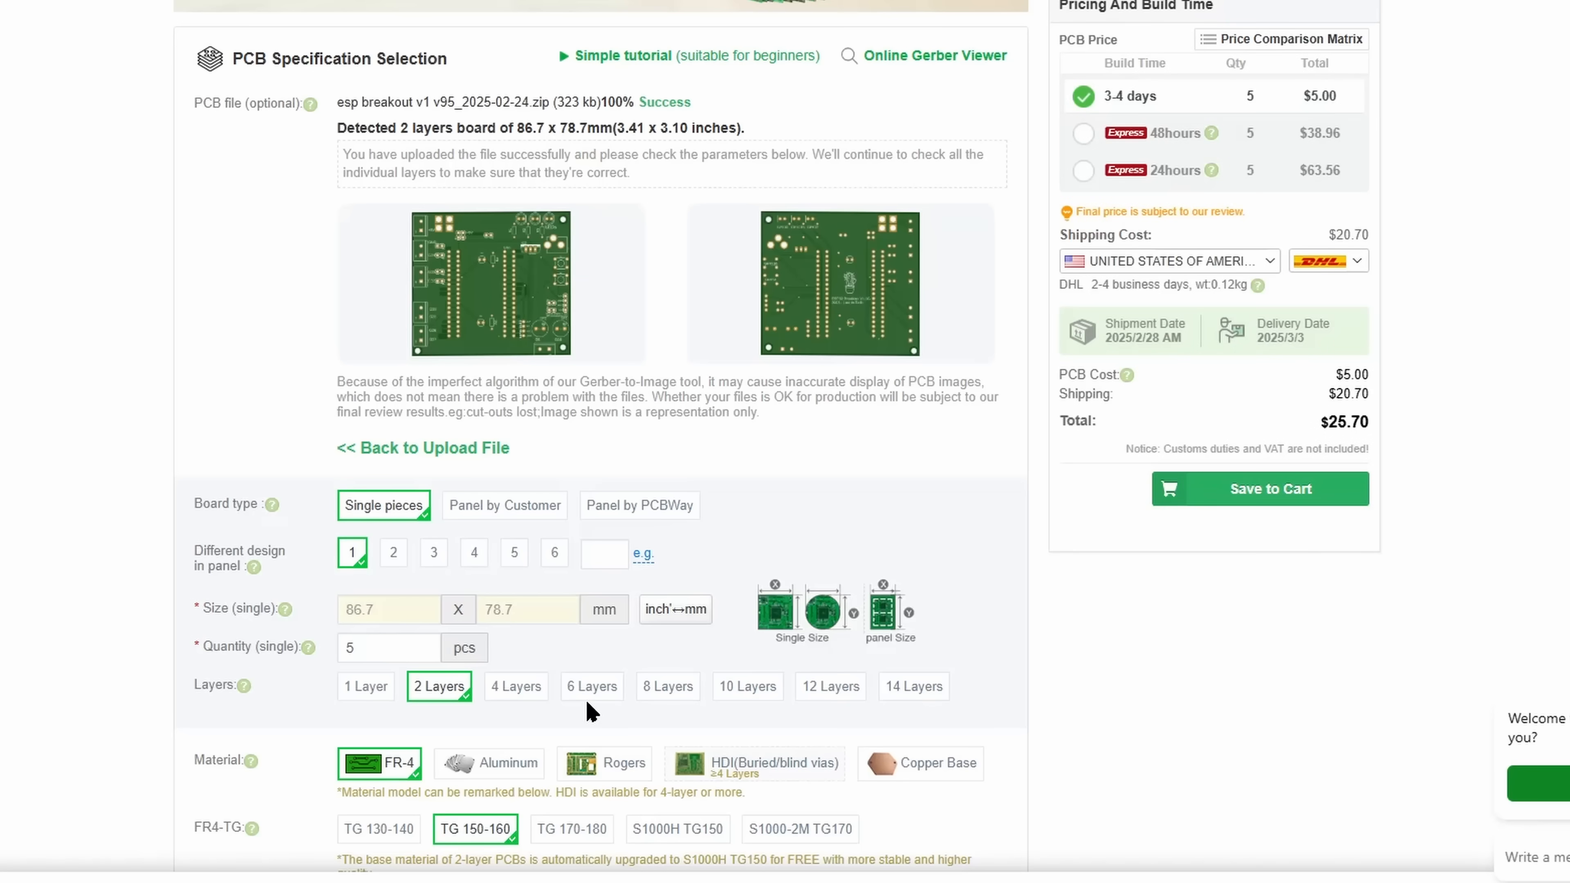
scroll("down", 3)
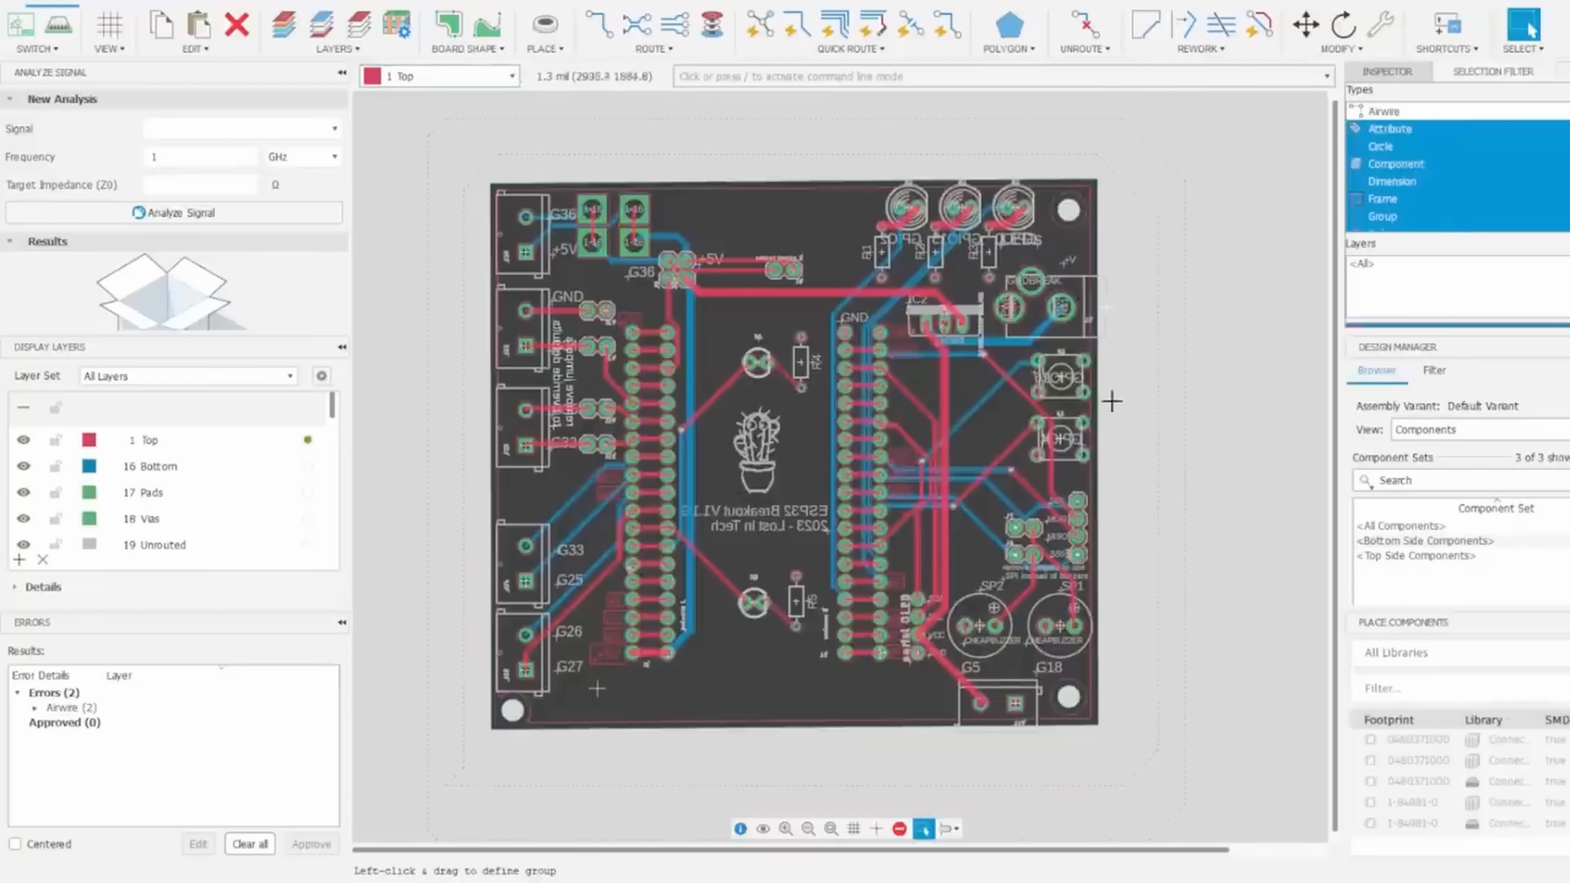
Refill all polygon pours so the top-layer copper covers the ESP32 breakout board.
left_click(1008, 23)
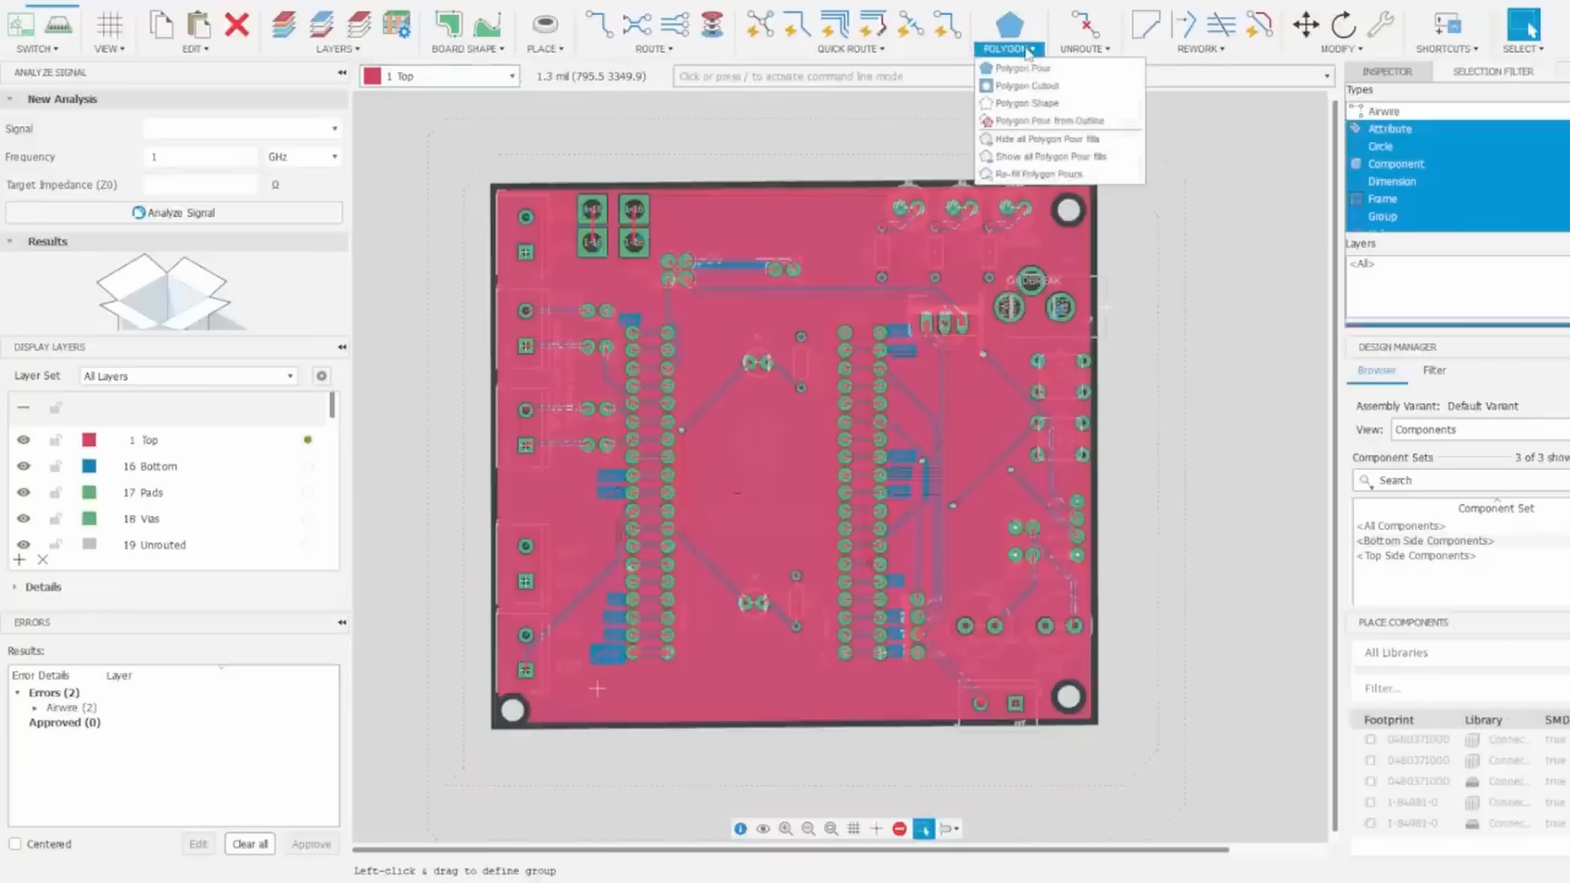
left_click(19, 25)
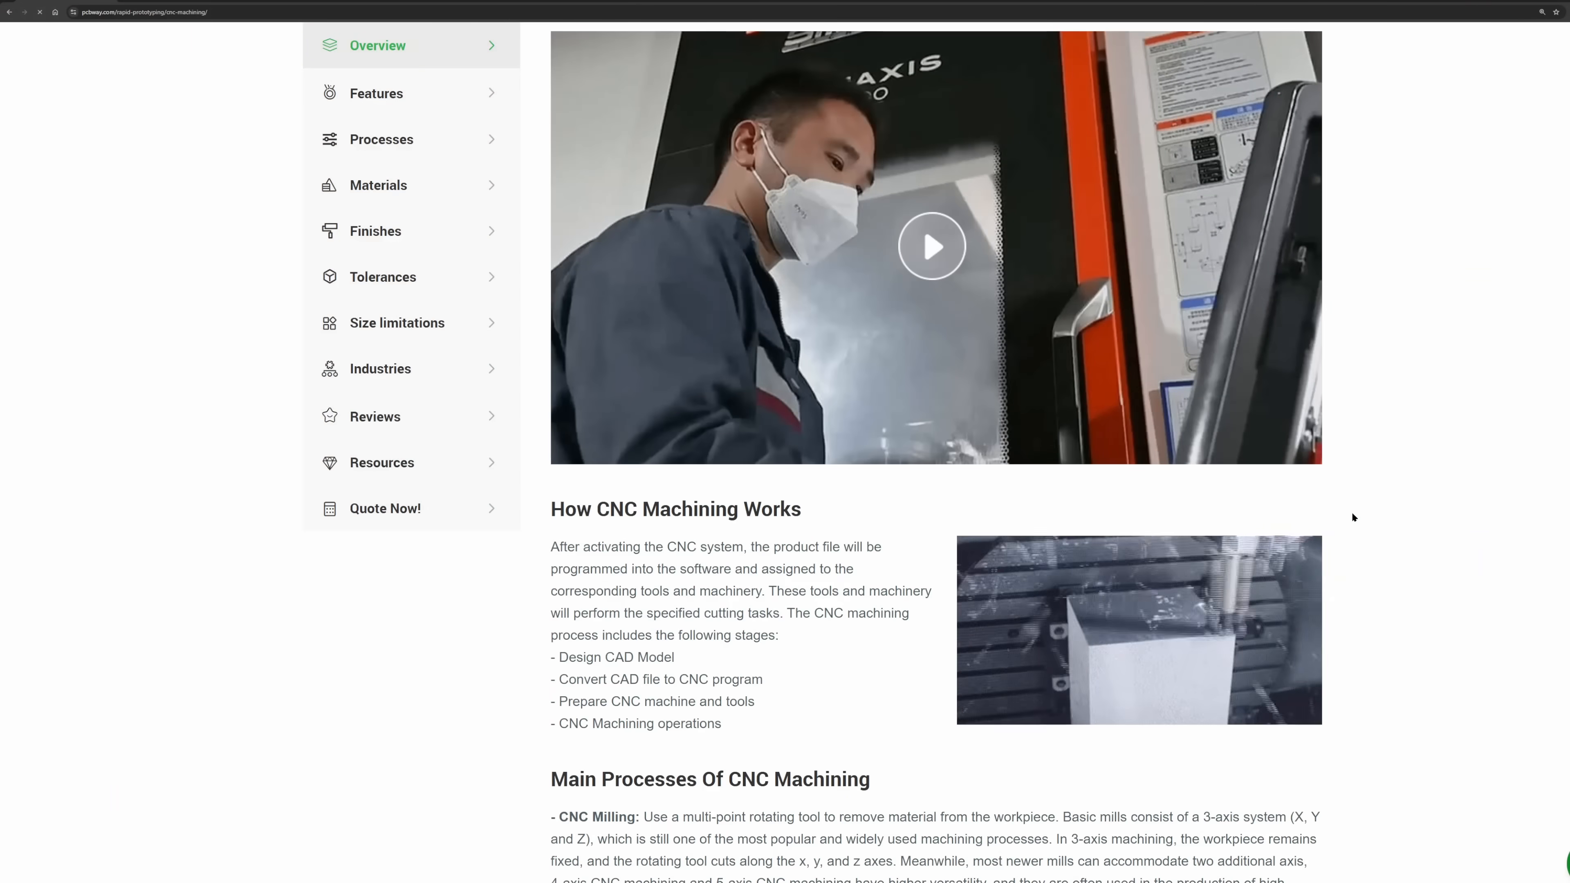
Scroll the PCBWay CNC machining page down to the CNC Common materials list.
scroll("down", 3)
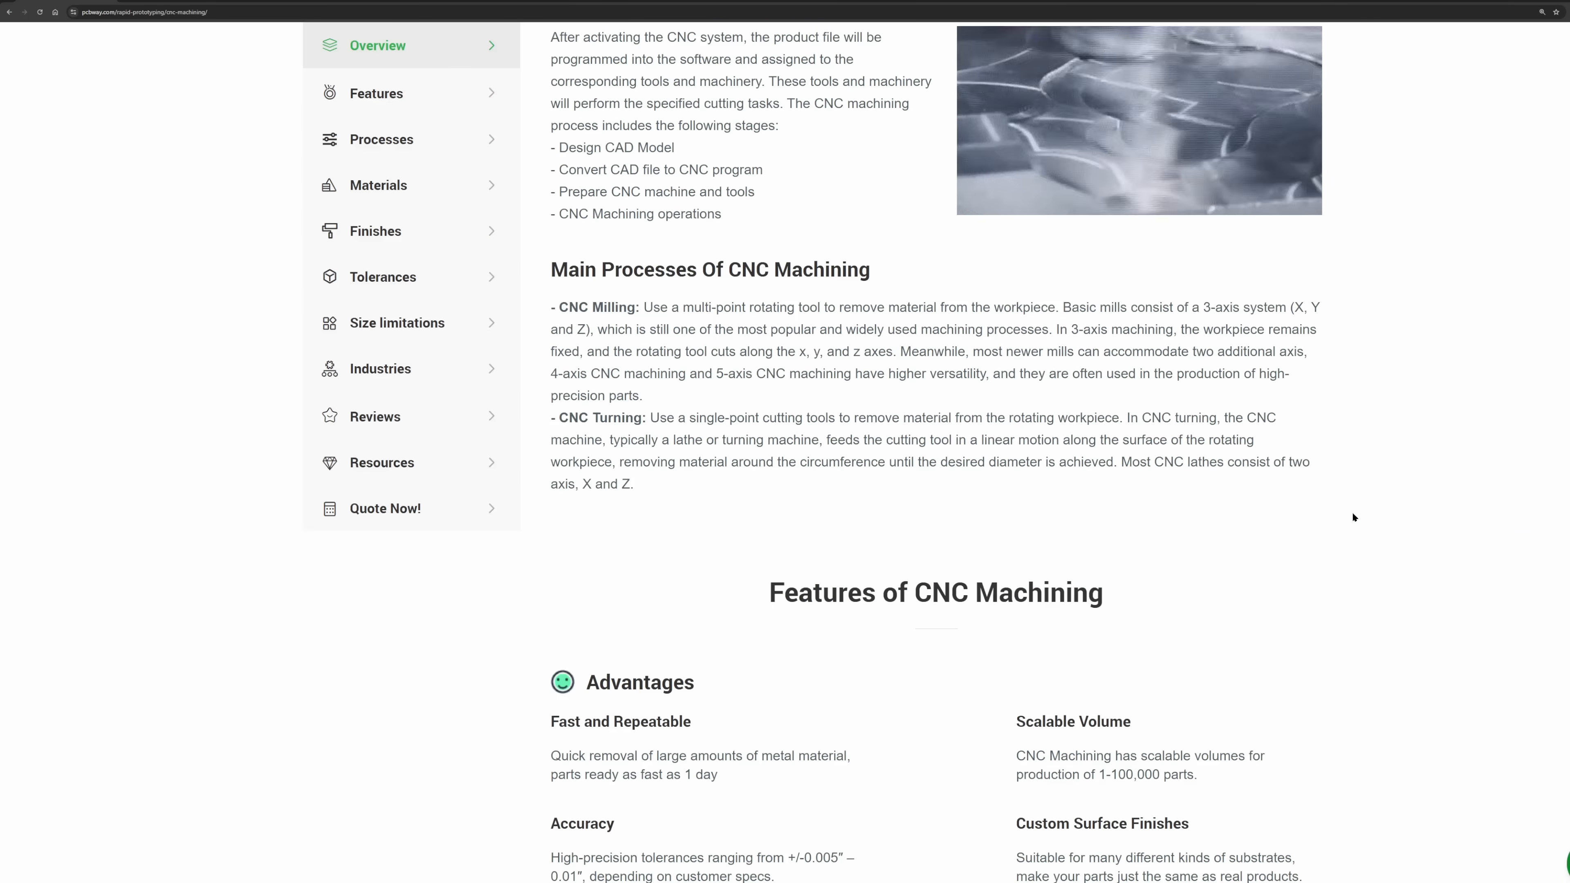
scroll("down", 3)
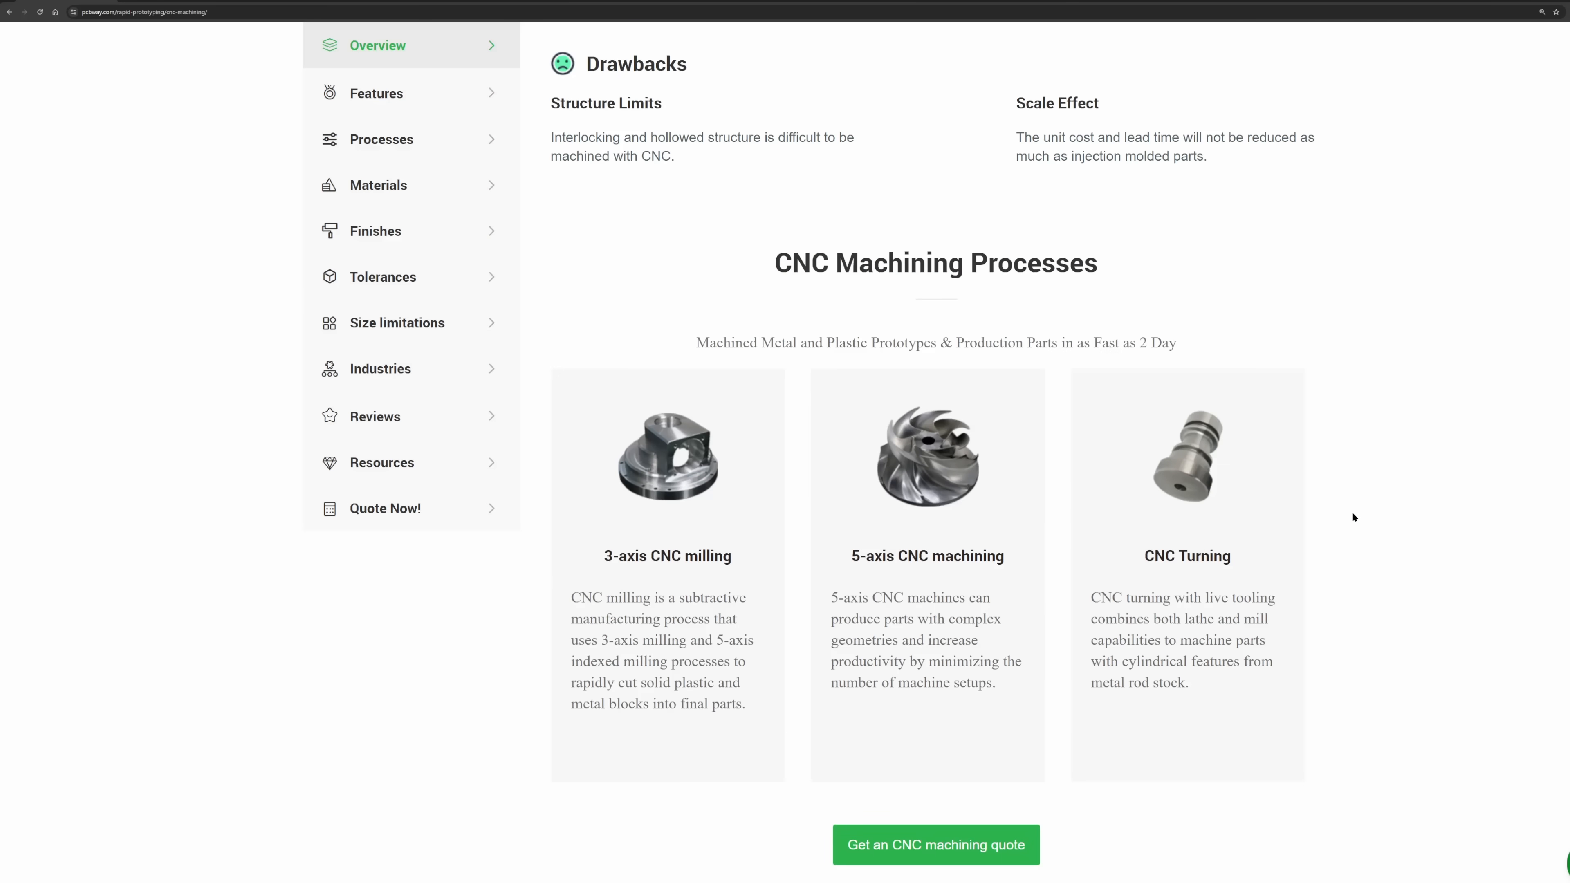
scroll("down", 3)
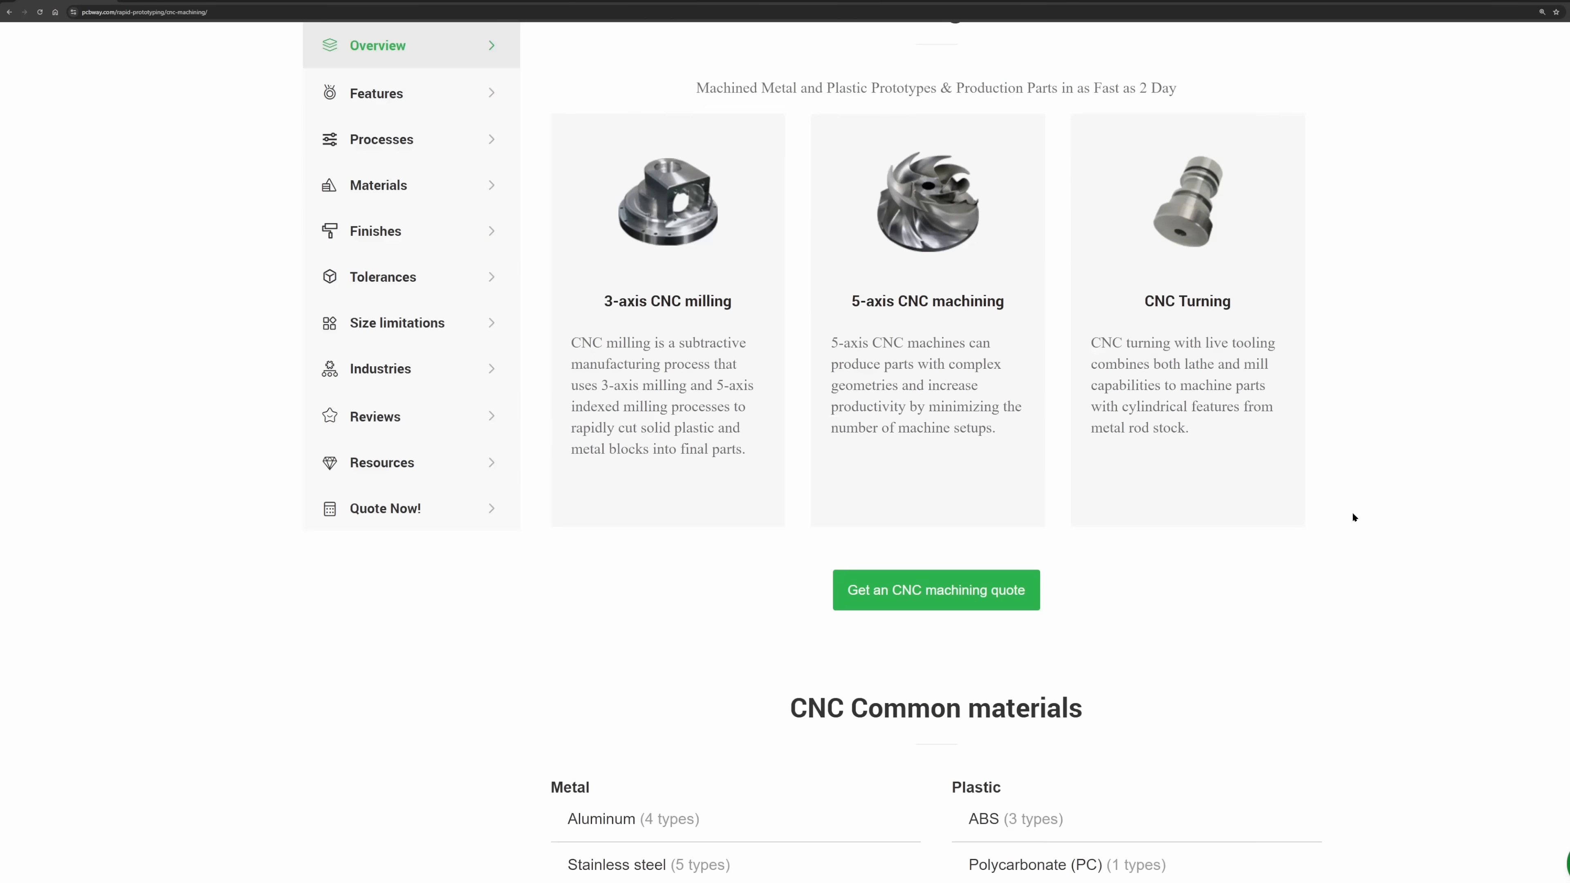
scroll("down", 3)
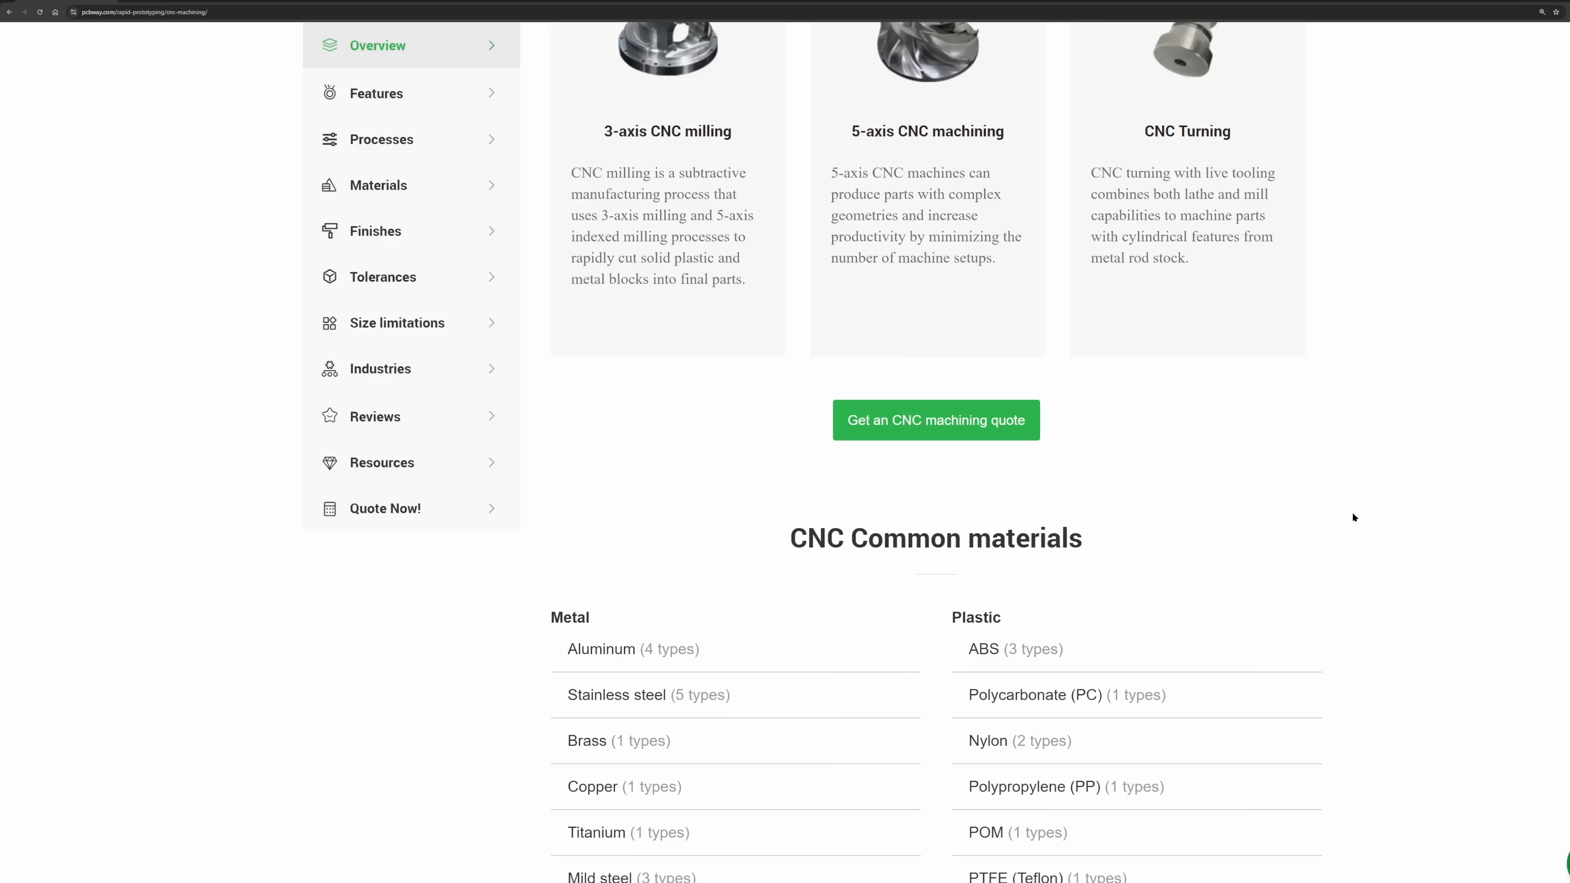
scroll("down", 3)
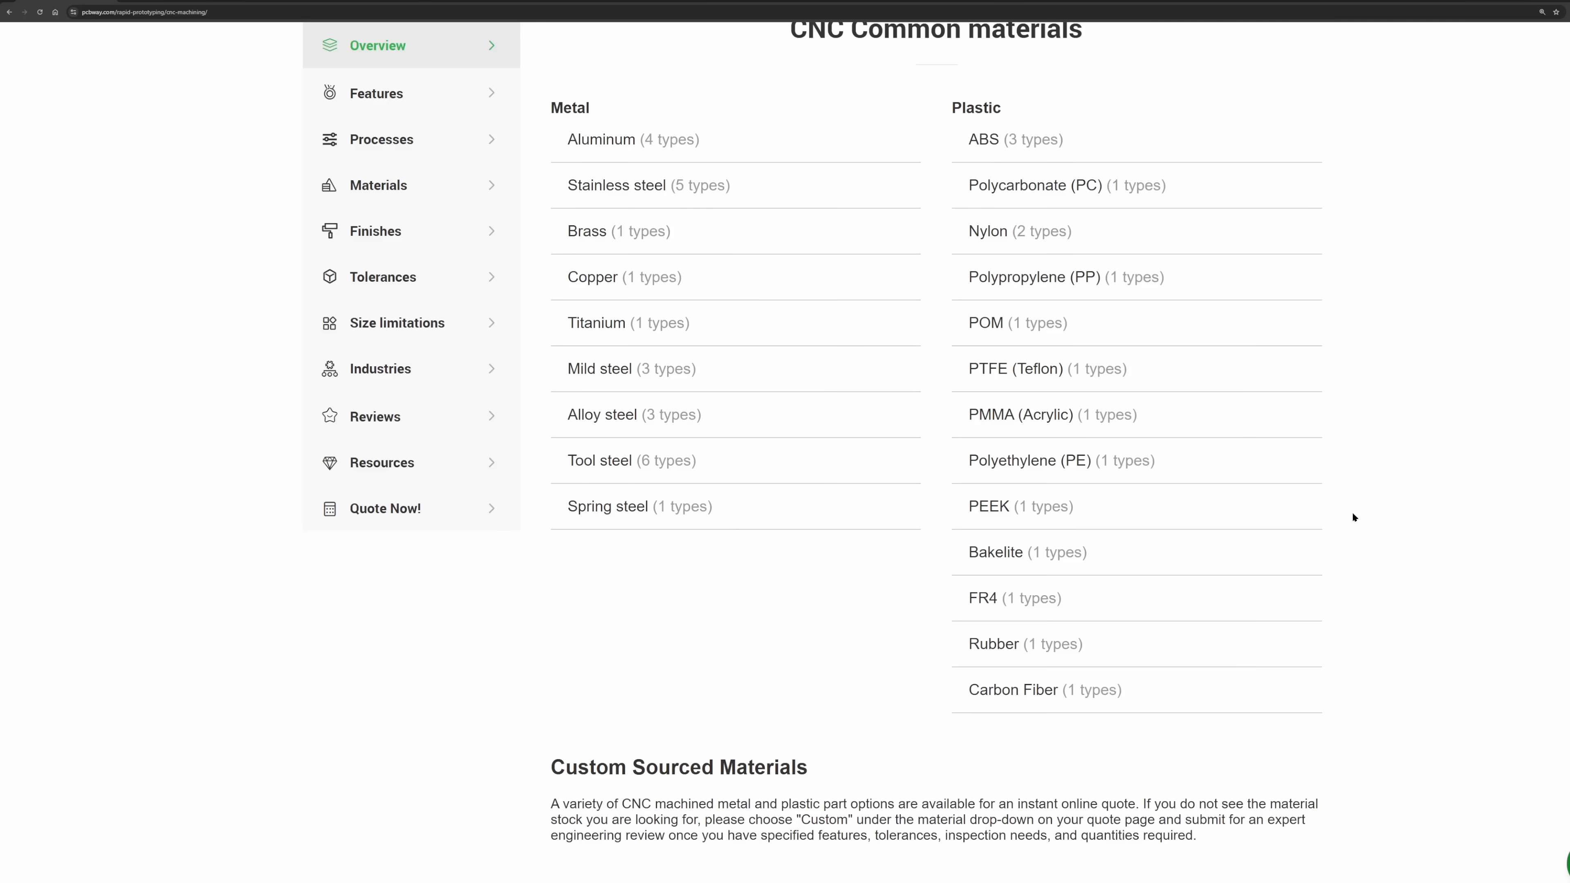
scroll("down", 3)
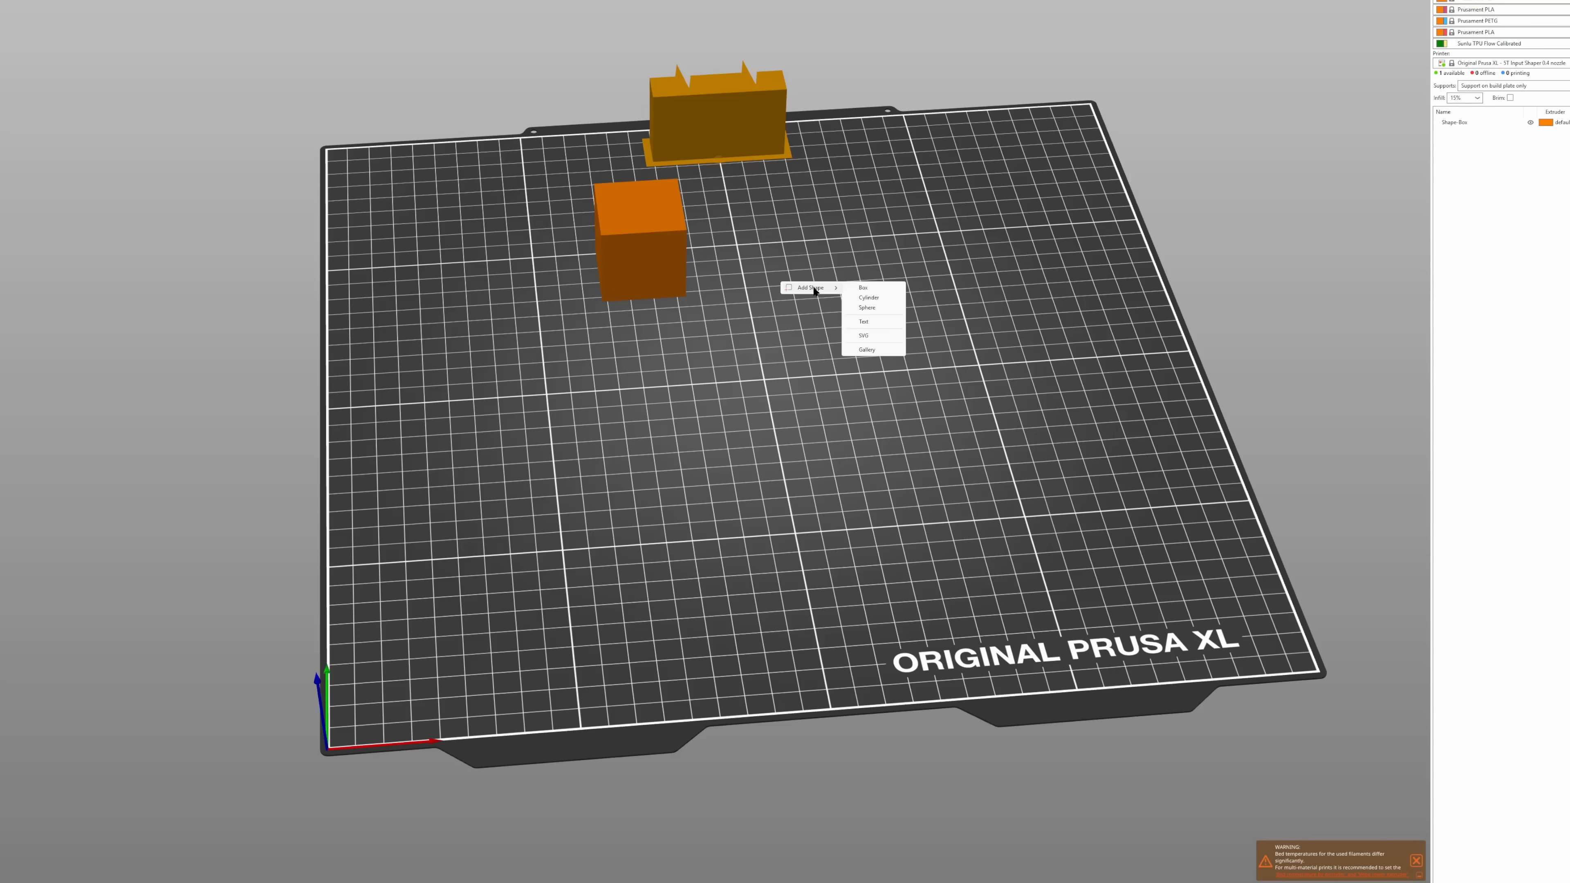
Add a cylinder overlapping the box and merge both into a single object.
left_click(867, 298)
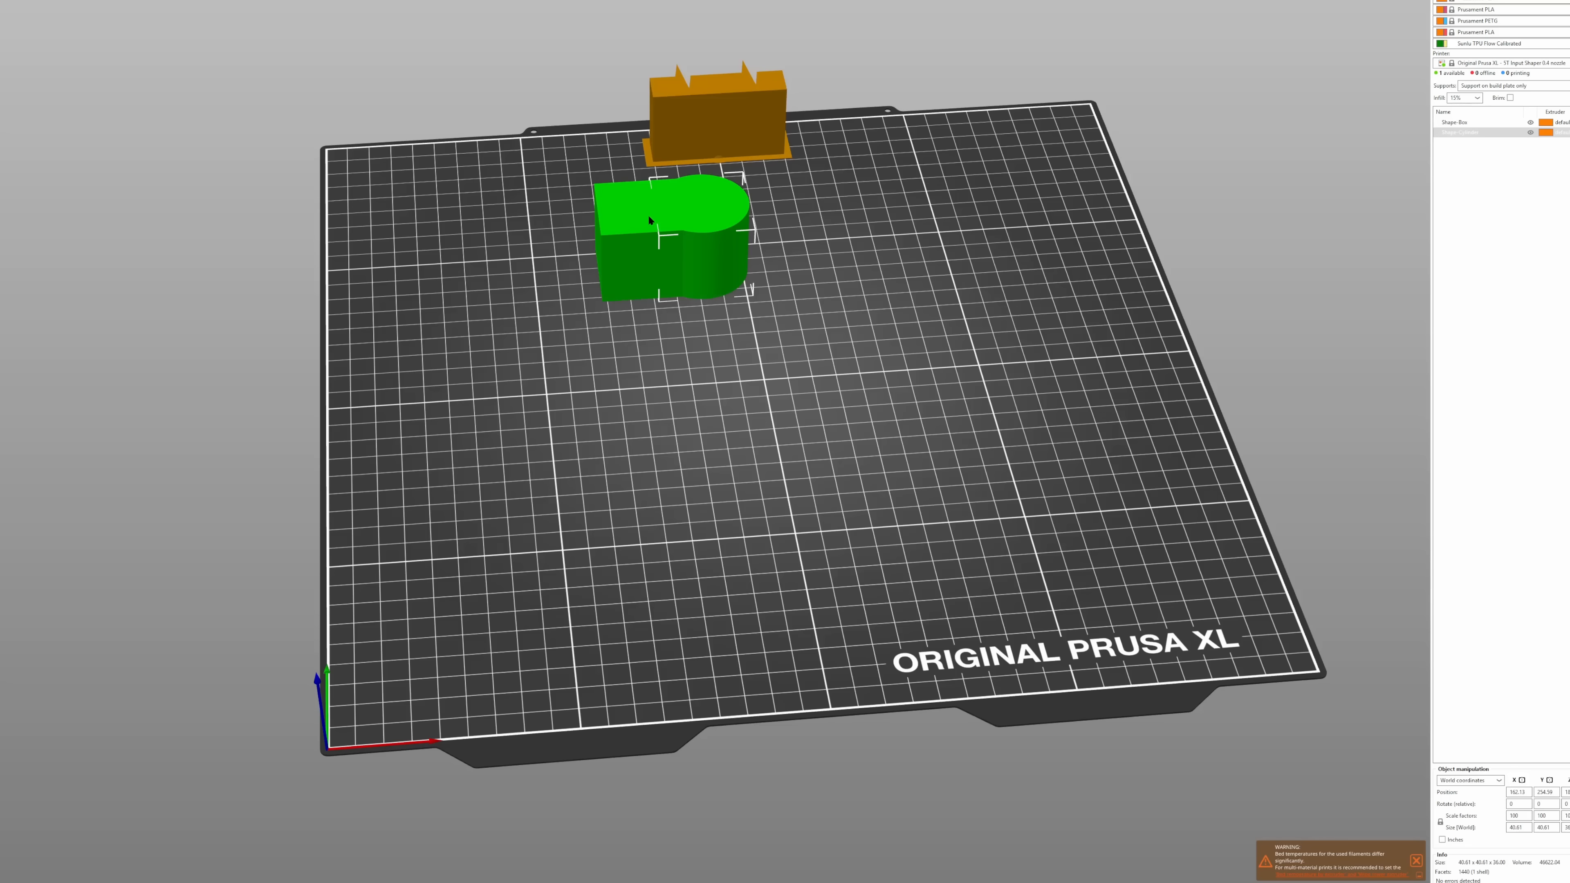
right_click(648, 220)
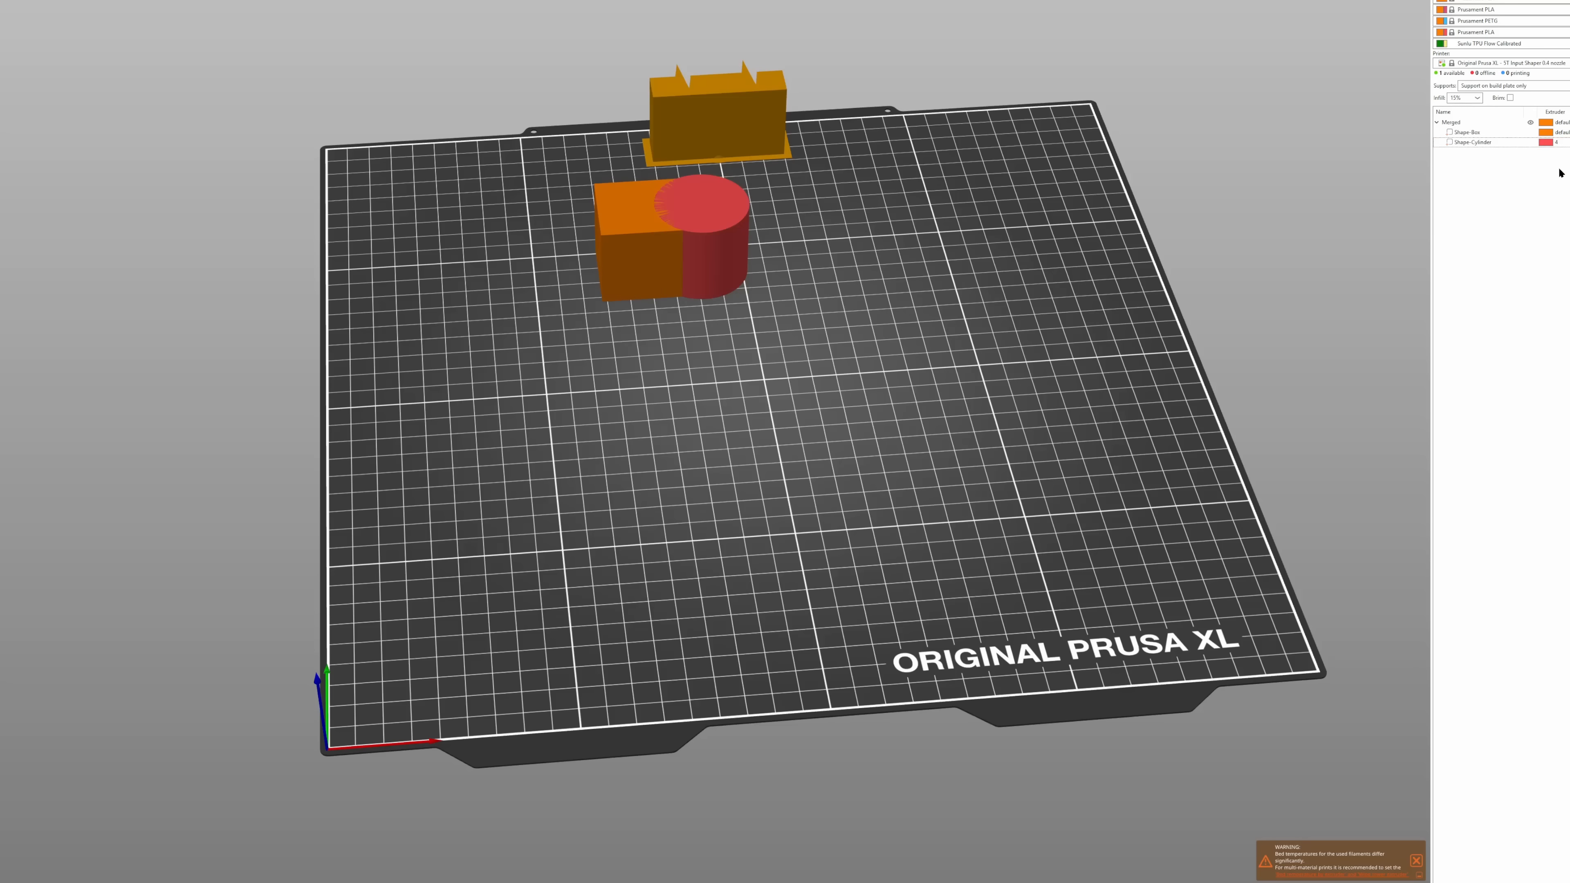
left_click(58, 12)
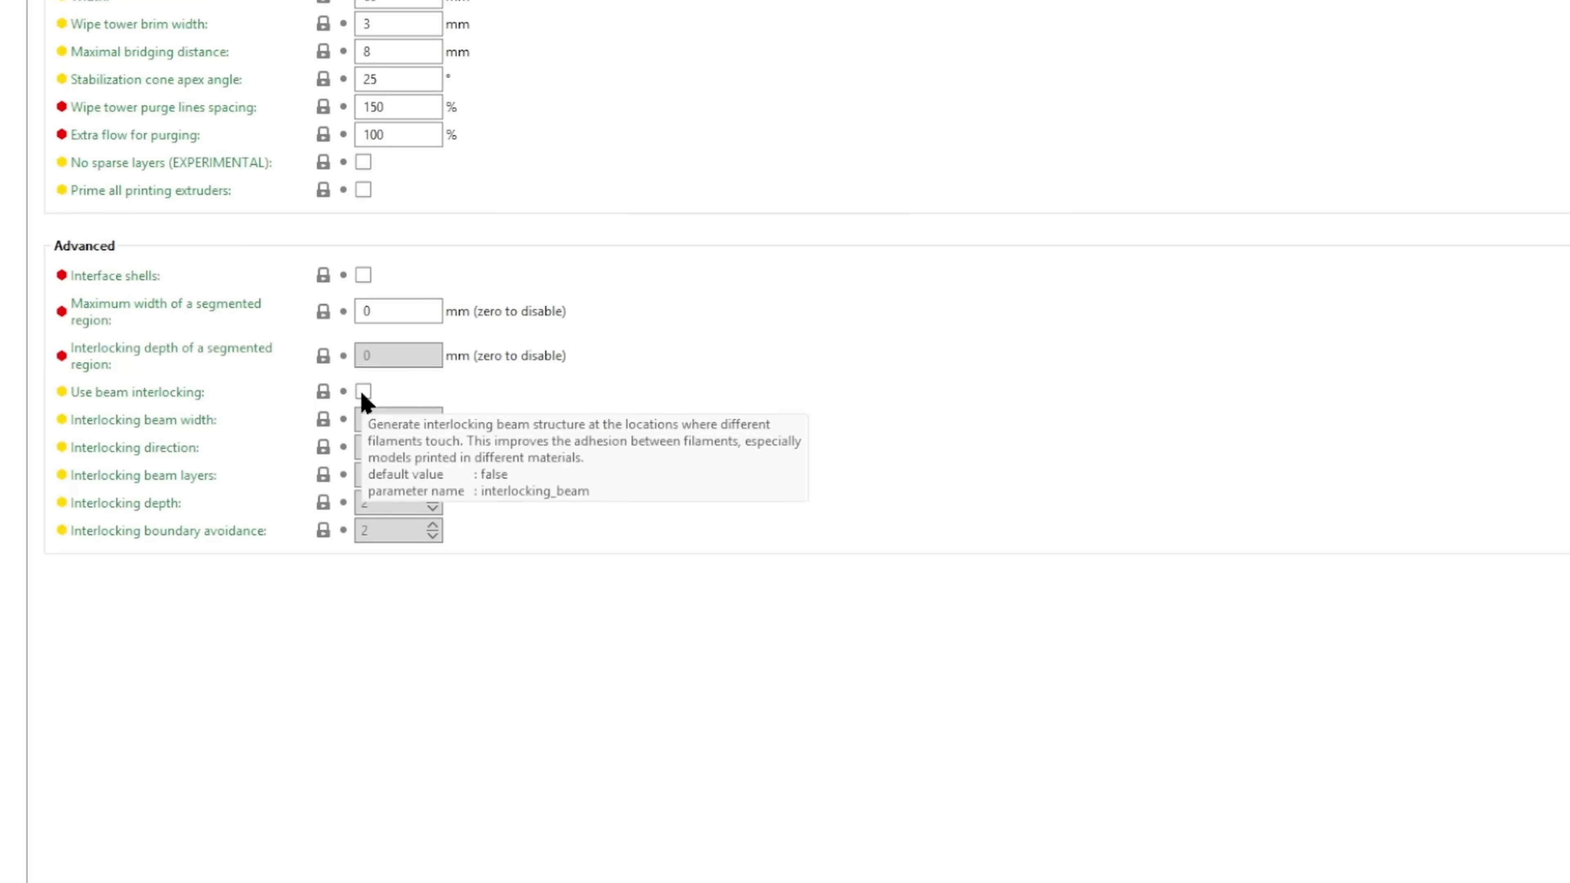
Enable Use beam interlocking, slice the merged object, and colour the preview by Tool.
left_click(363, 391)
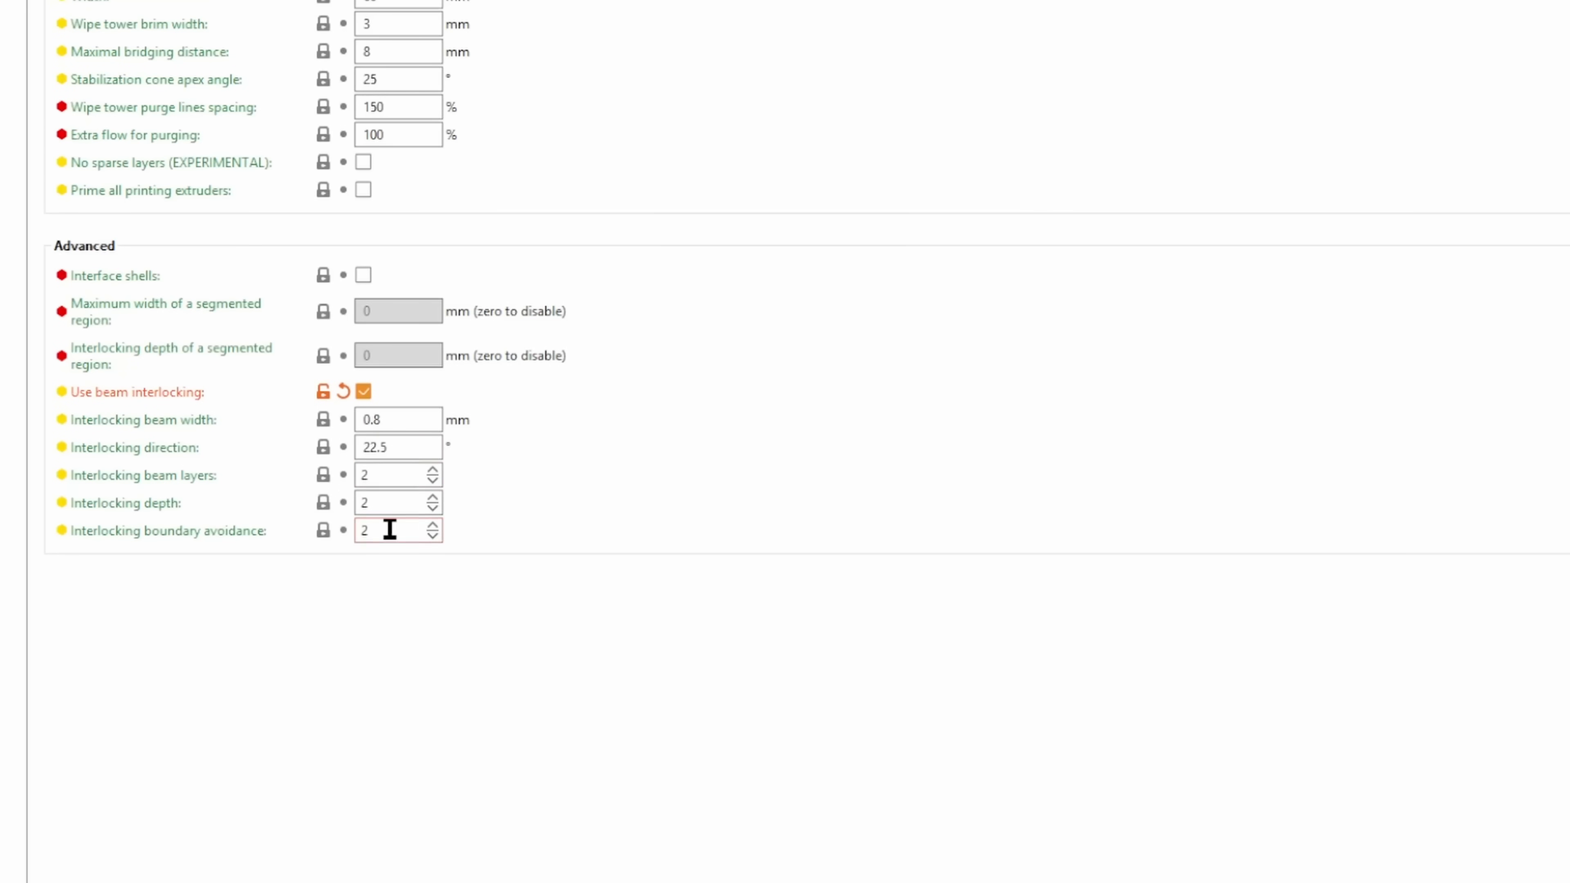
mouse_move(464, 490)
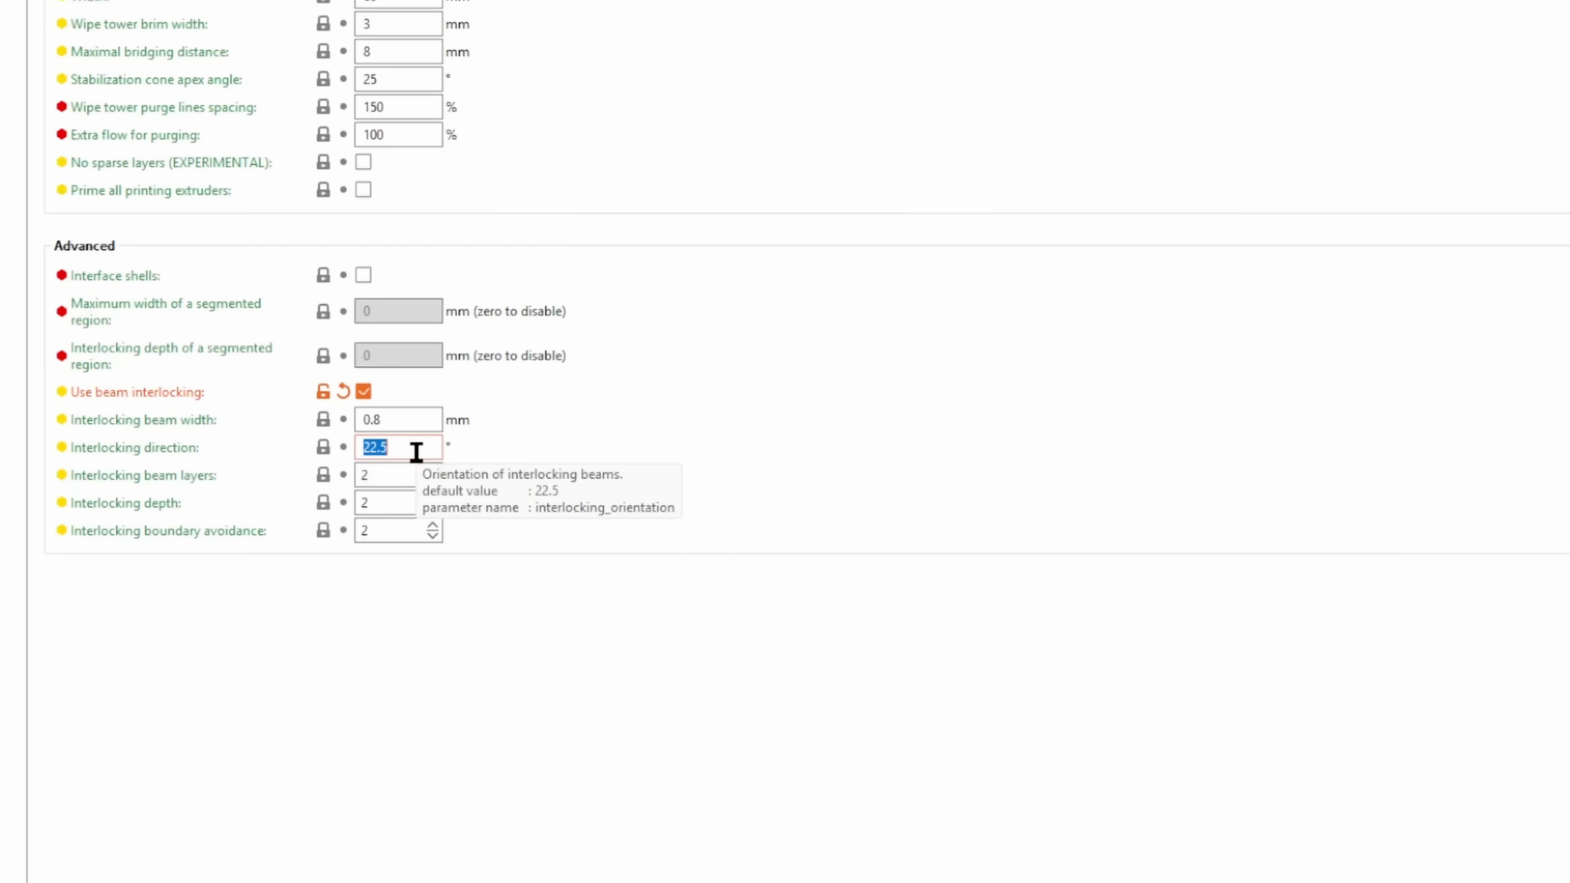
left_click(15, 10)
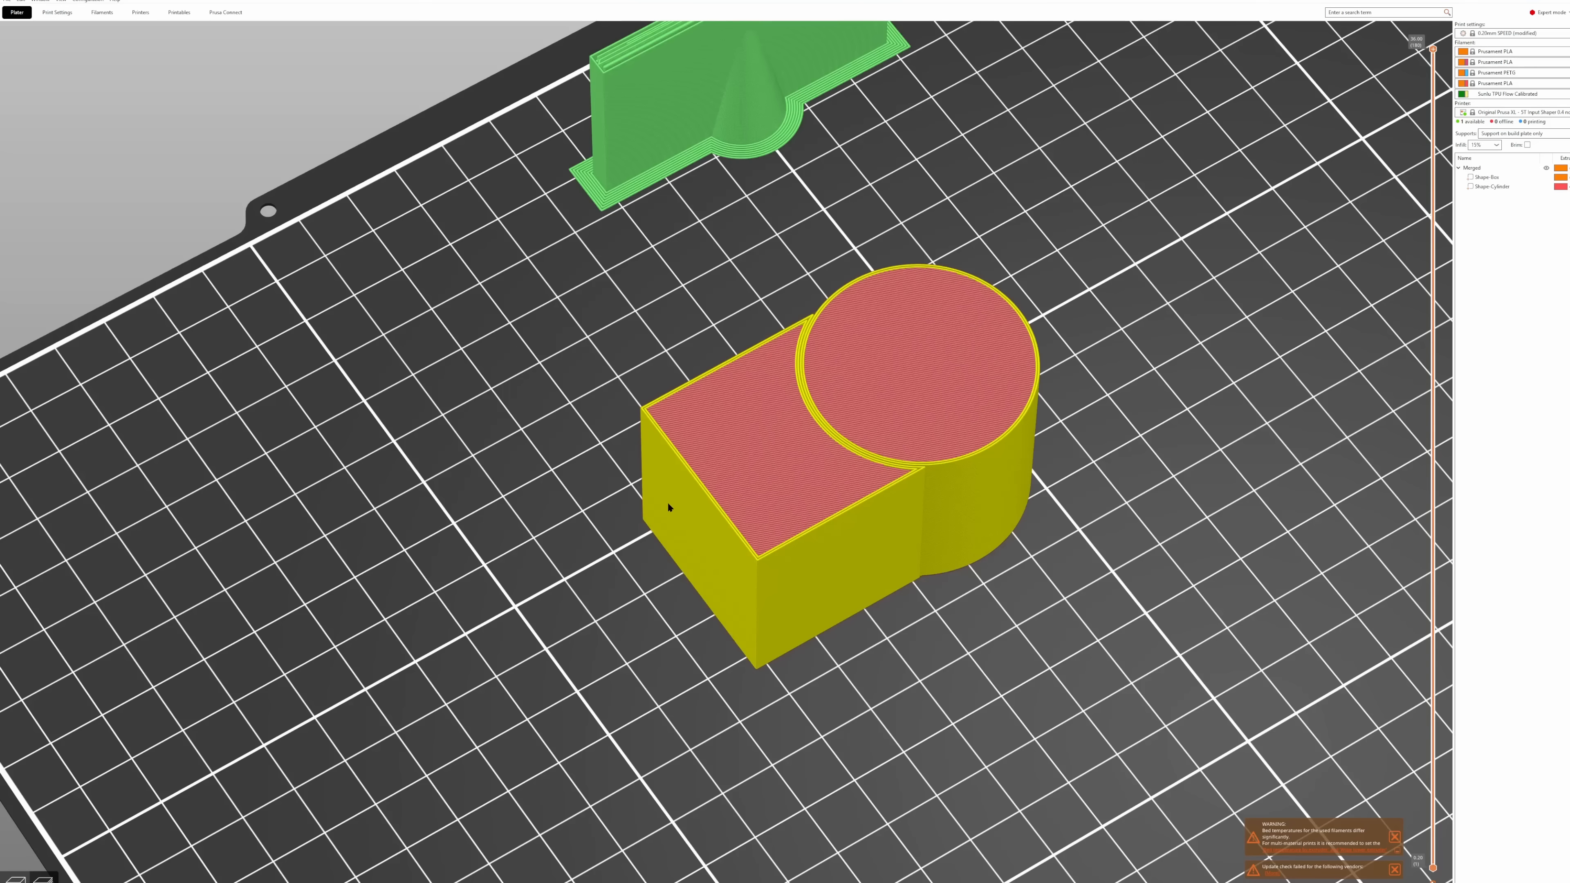
left_click(42, 879)
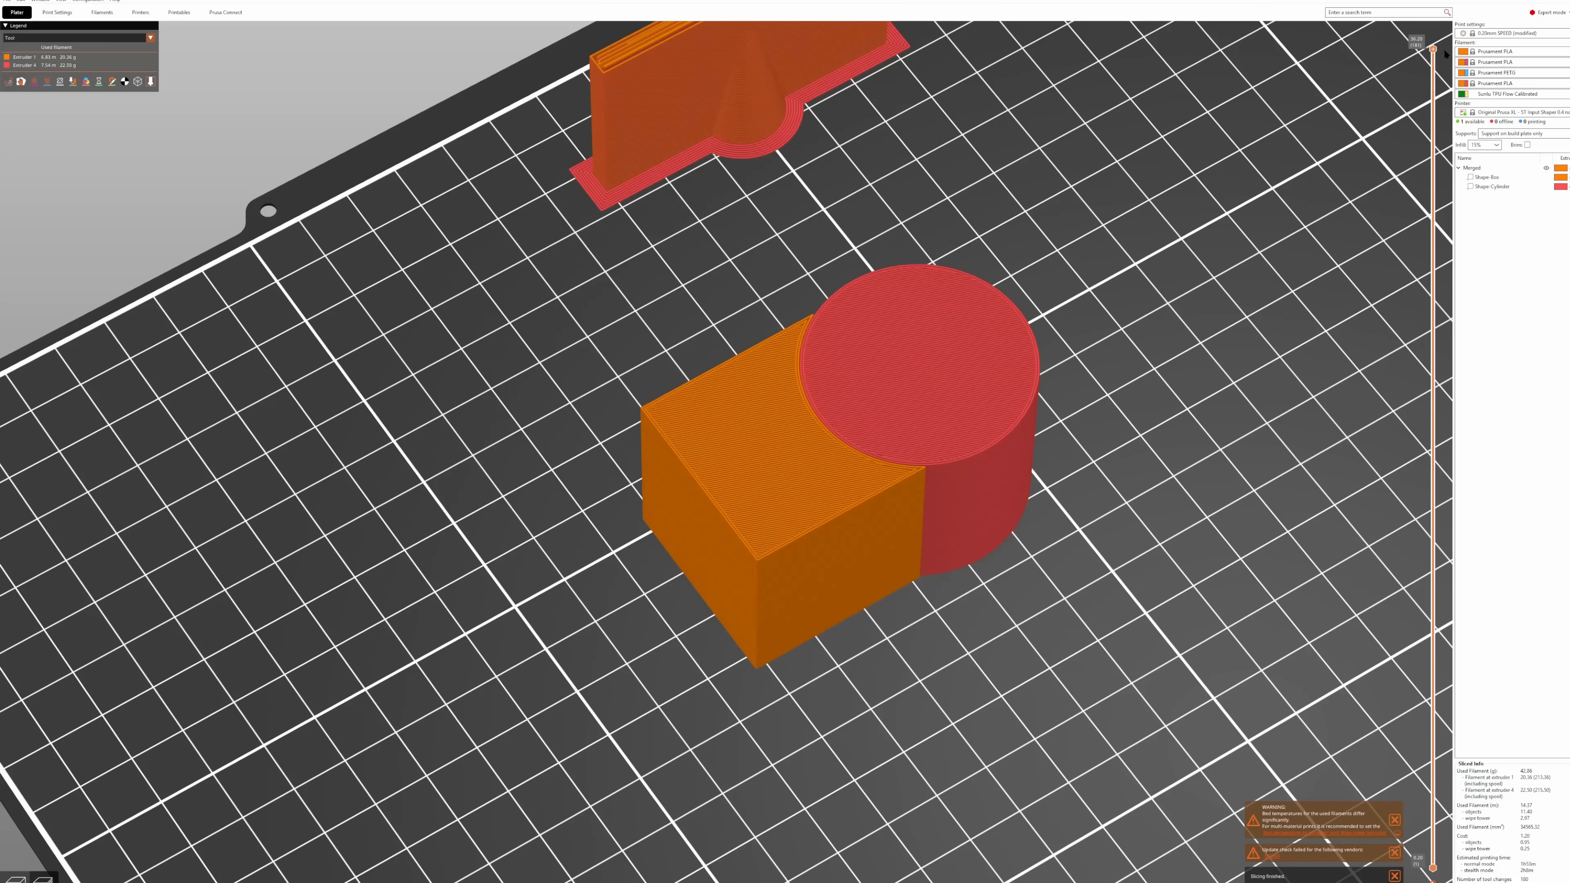